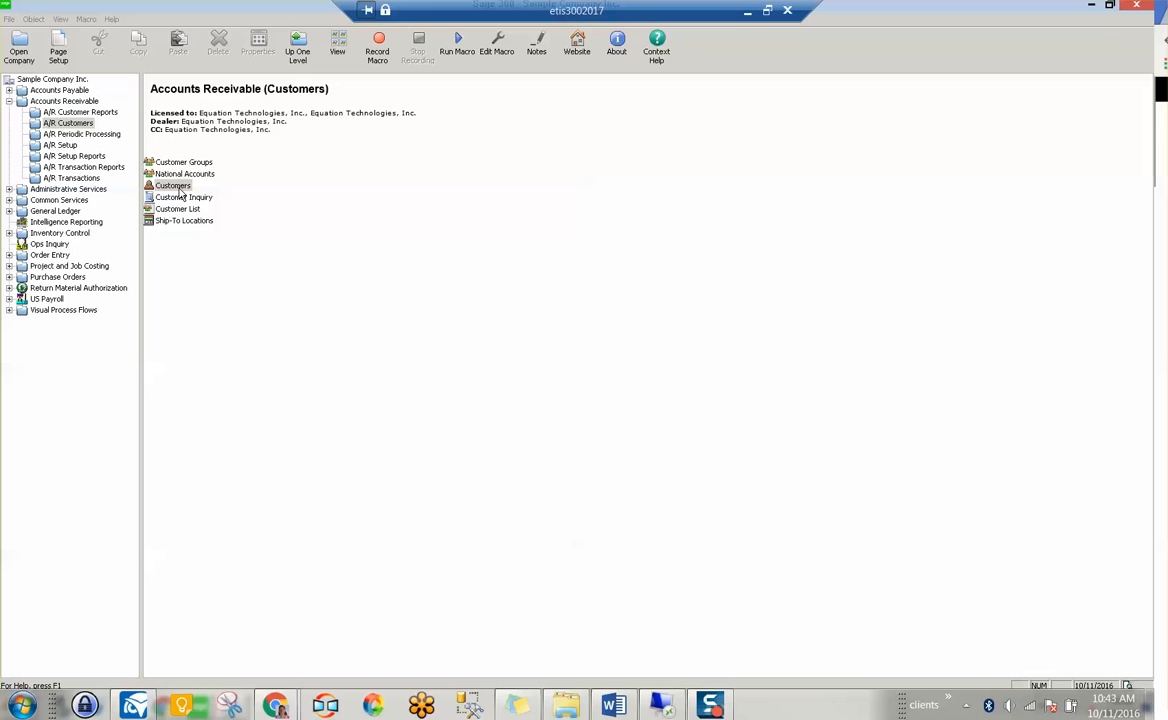
# Load customer 1100, Bargain Mart - San Diego, in Customers to show its shipping note
pyautogui.doubleClick(173, 185)
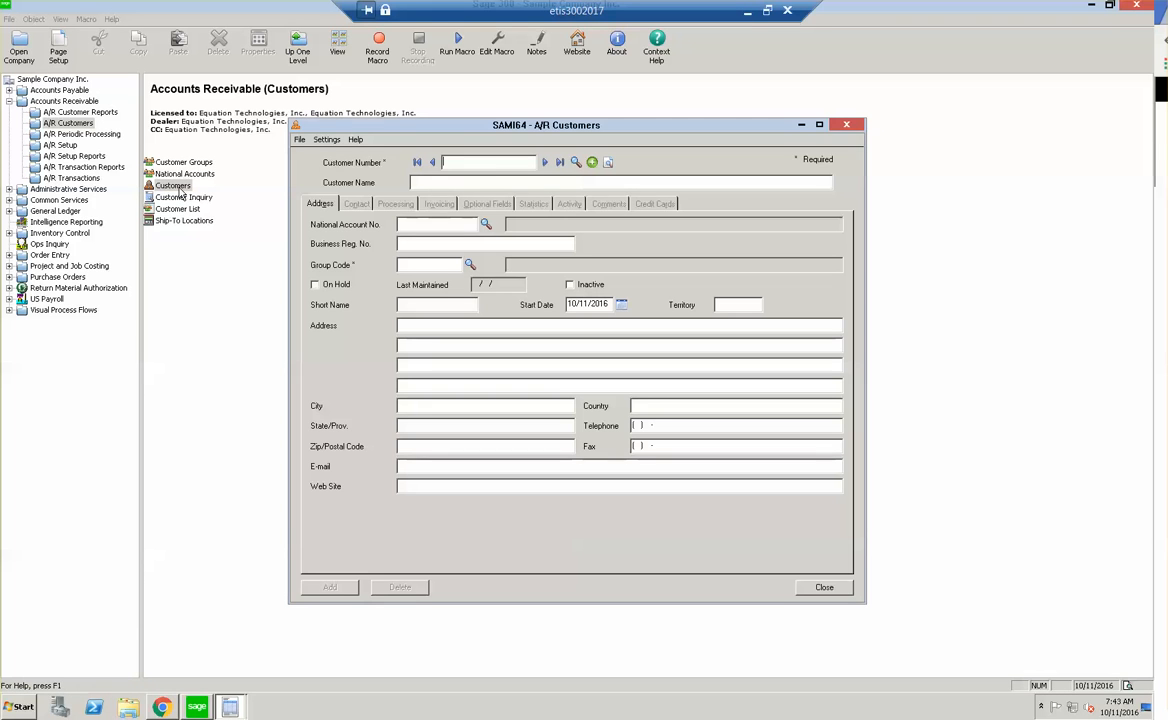
pyautogui.write('1')
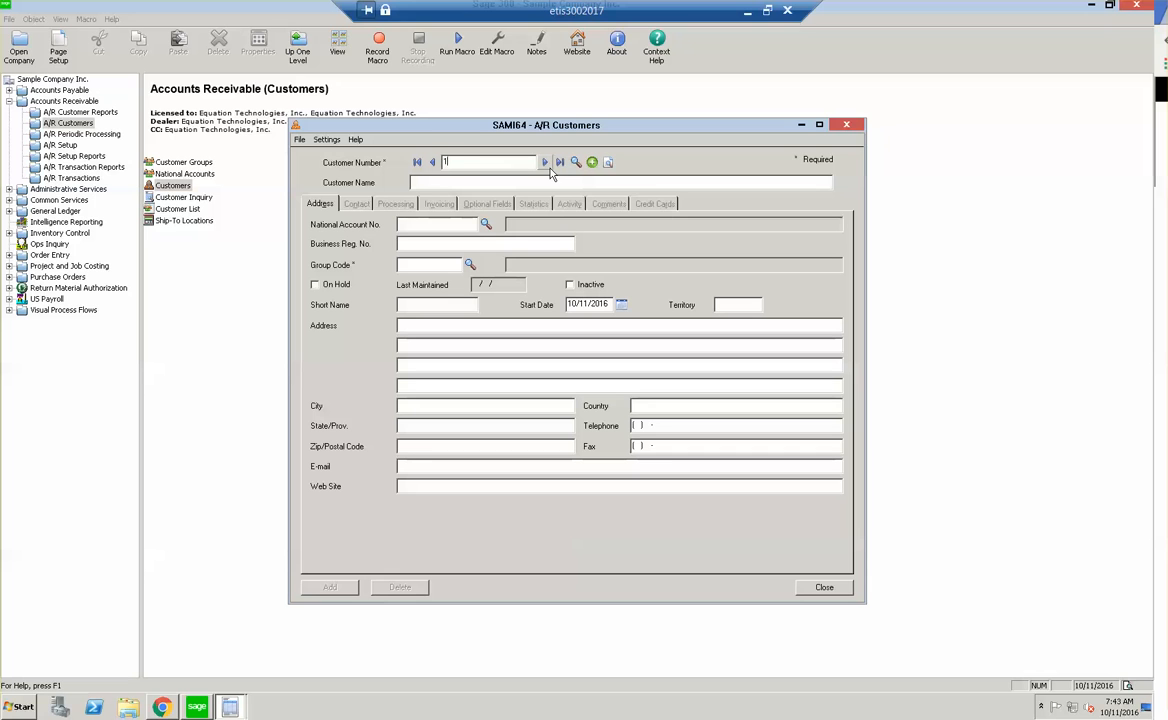
pyautogui.write('100')
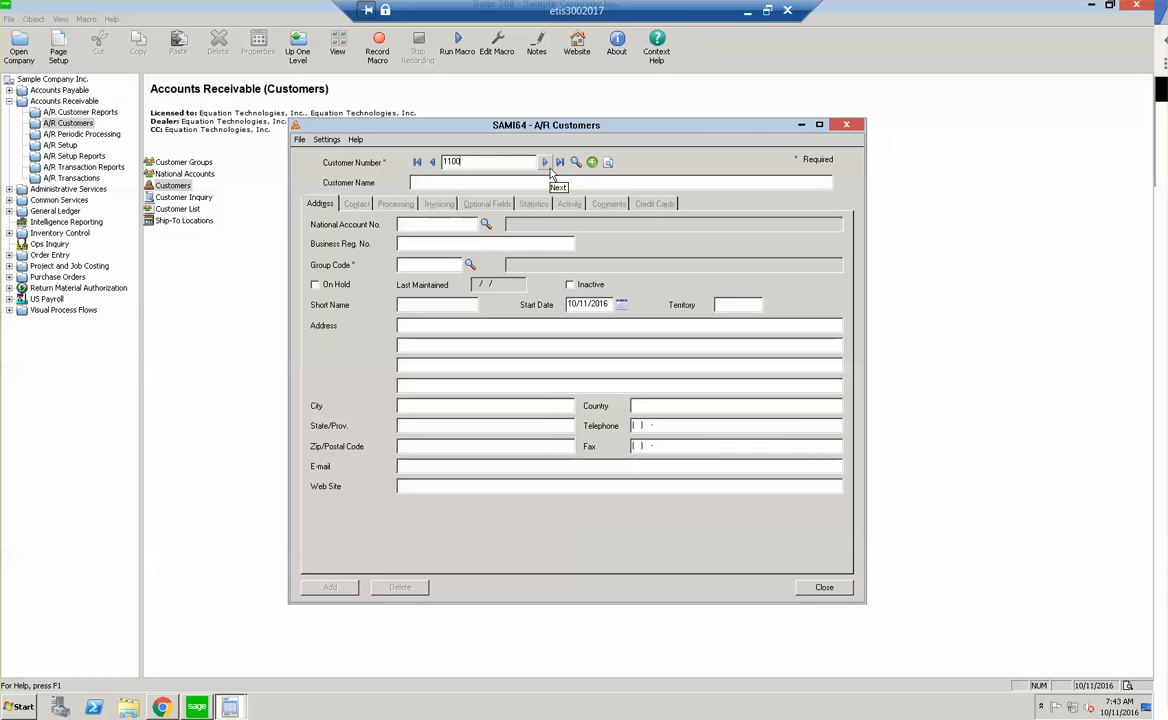
pyautogui.click(545, 161)
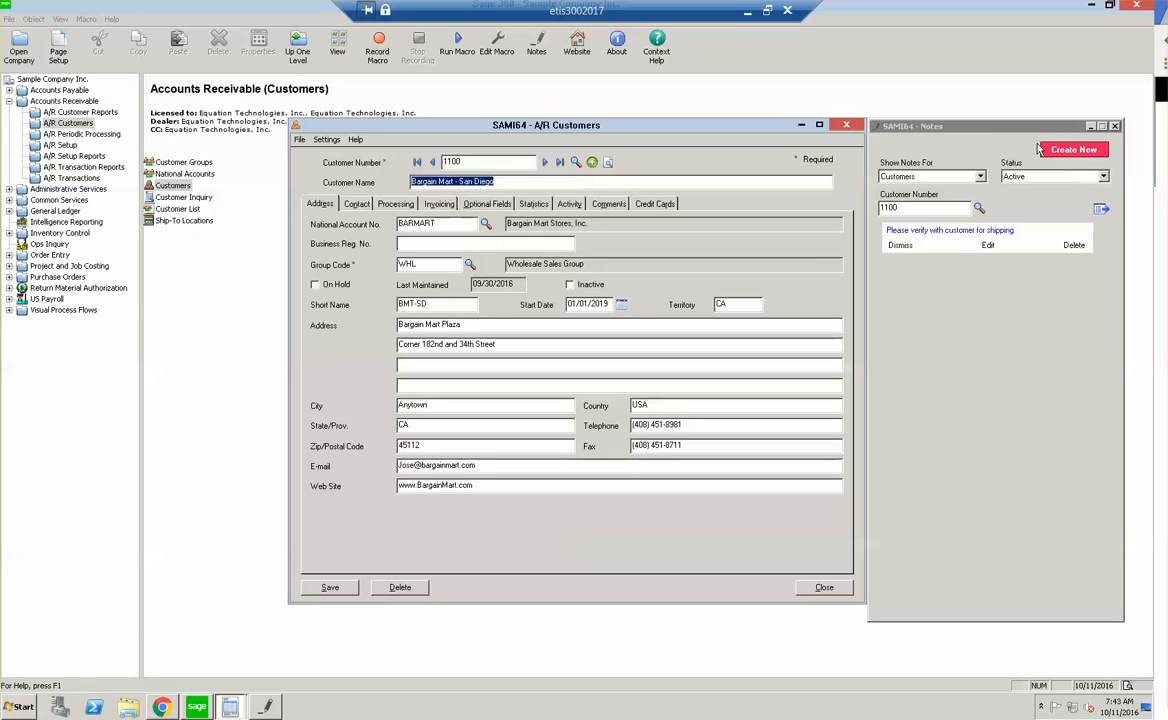
# Create the note 'This is my new note in Sage 300 2017' with 'Sage 300 2017' bolded, and save it
pyautogui.click(1070, 149)
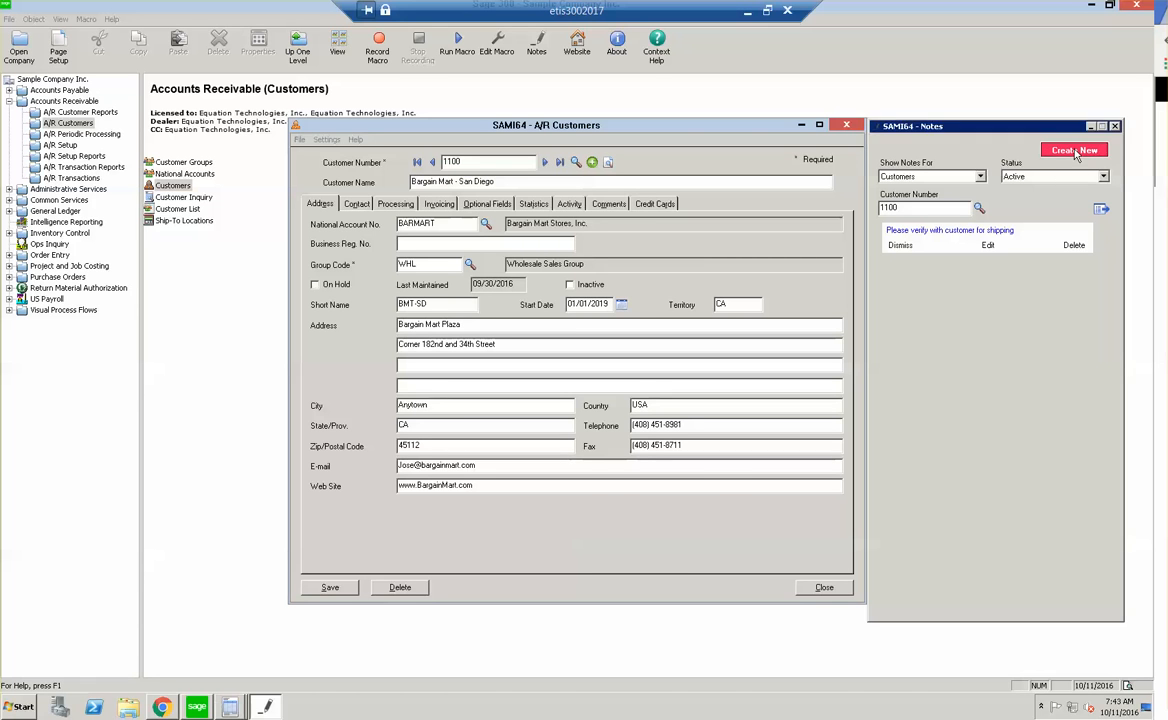
pyautogui.click(1073, 149)
pyautogui.write('This is my new note in Sage 300 2017')
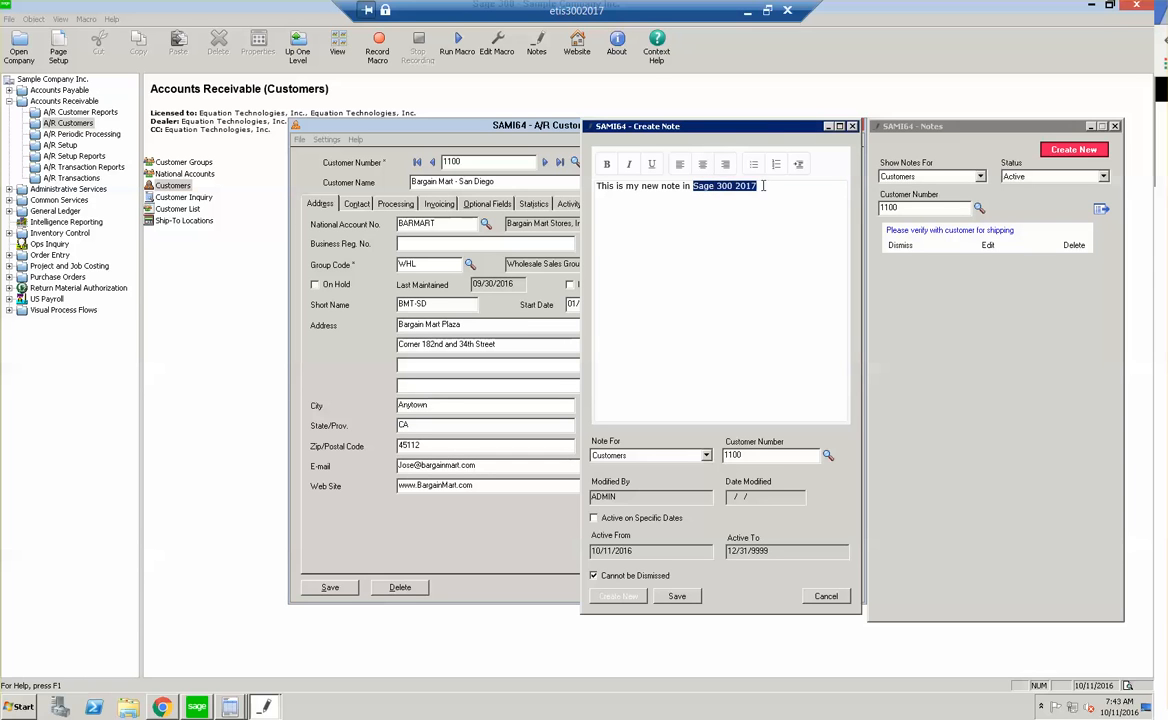
pyautogui.moveTo(777, 164)
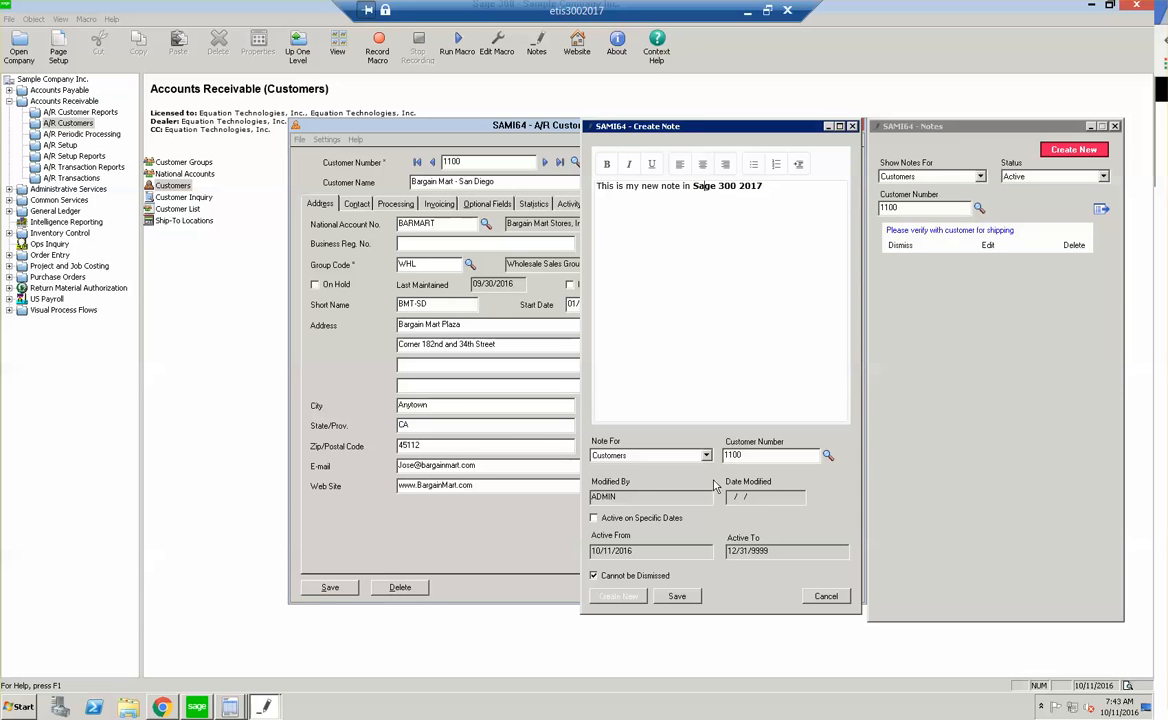
pyautogui.click(705, 455)
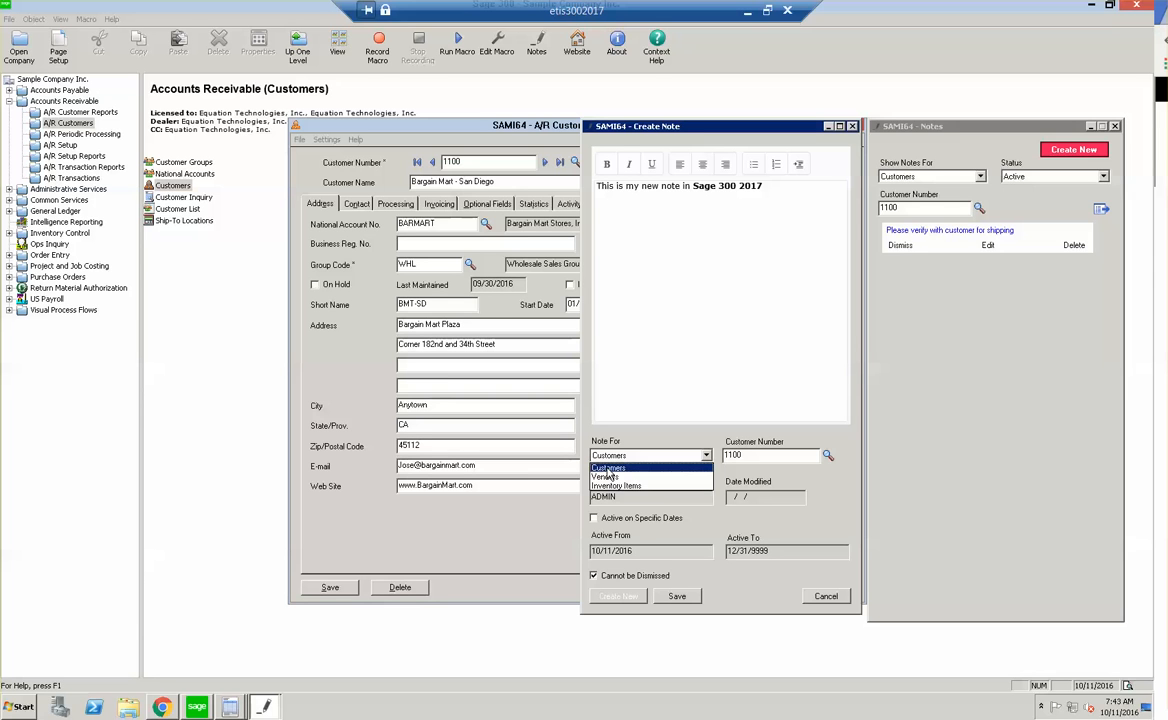
pyautogui.click(609, 455)
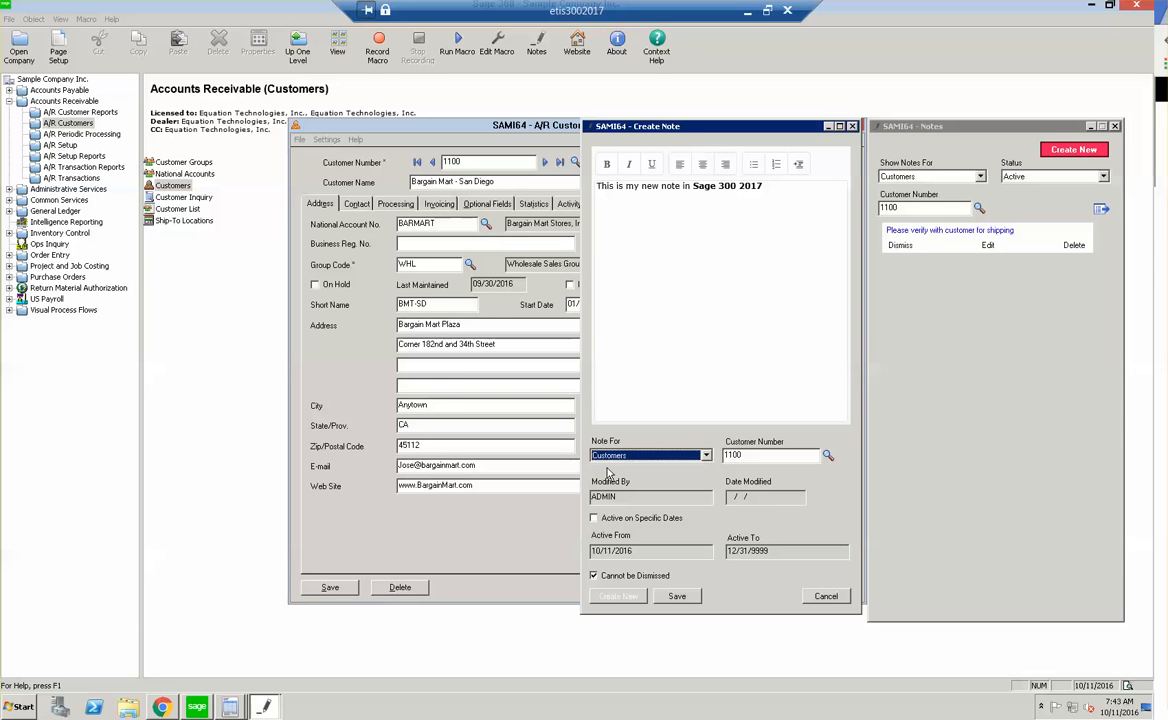
pyautogui.moveTo(583, 516)
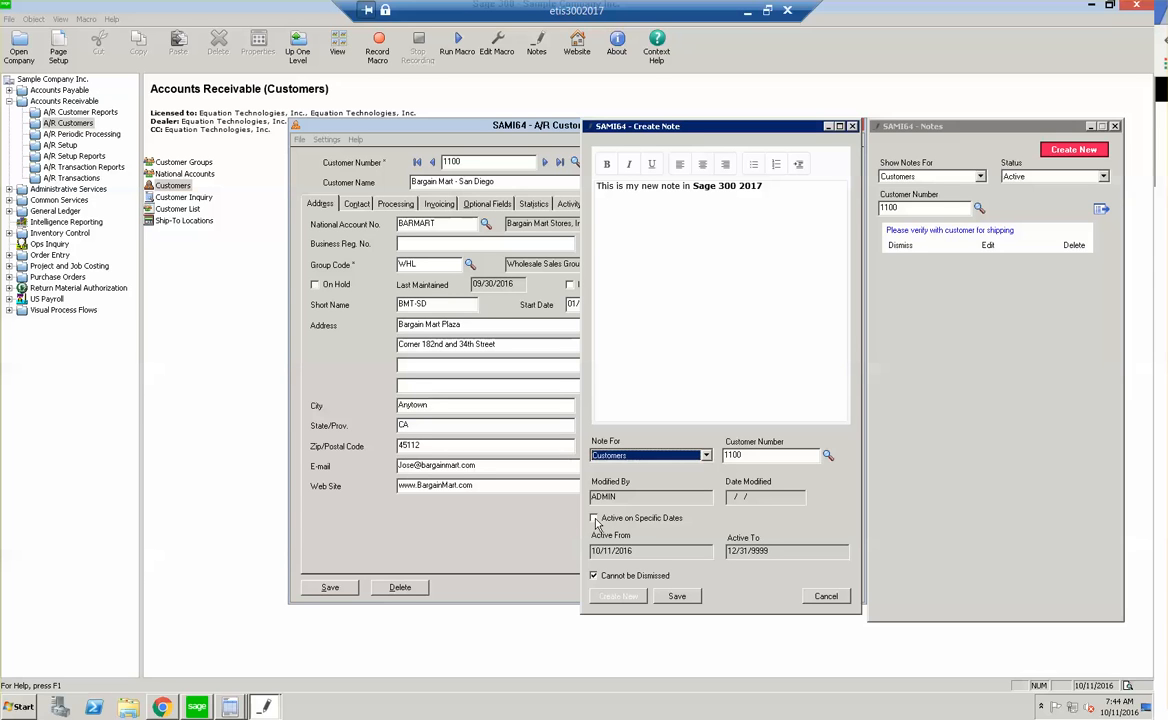
pyautogui.click(595, 518)
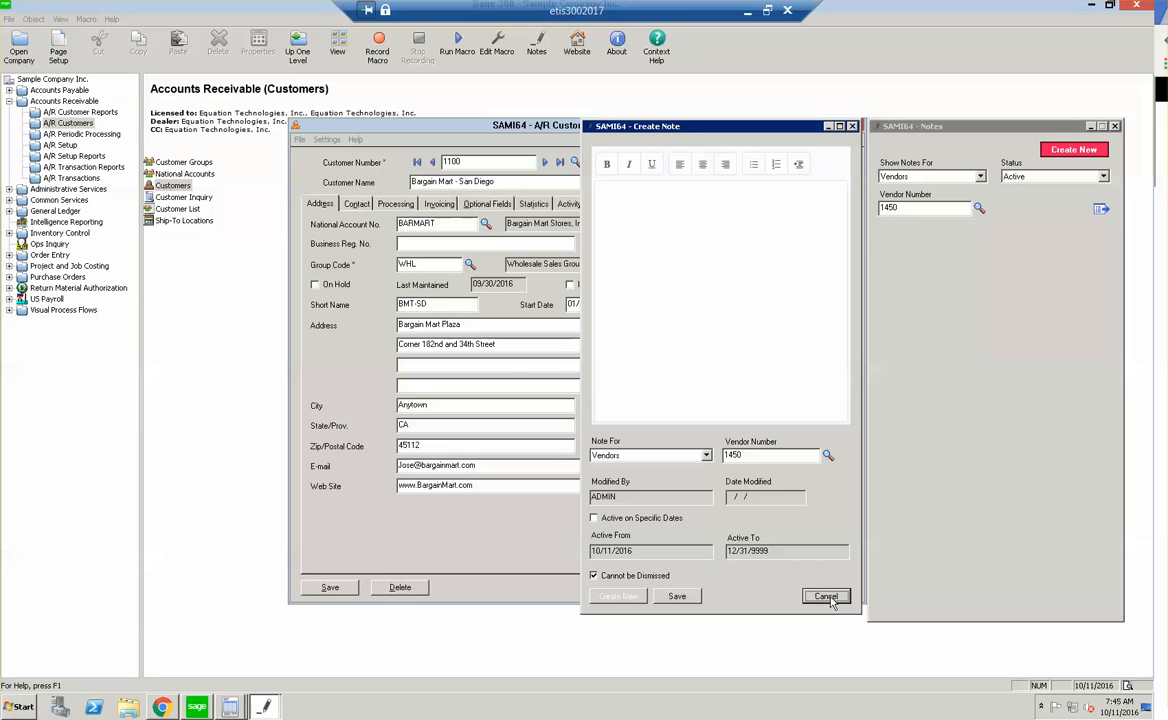
# Discard the blank vendor note and expand the Order Entry transactions
pyautogui.click(826, 596)
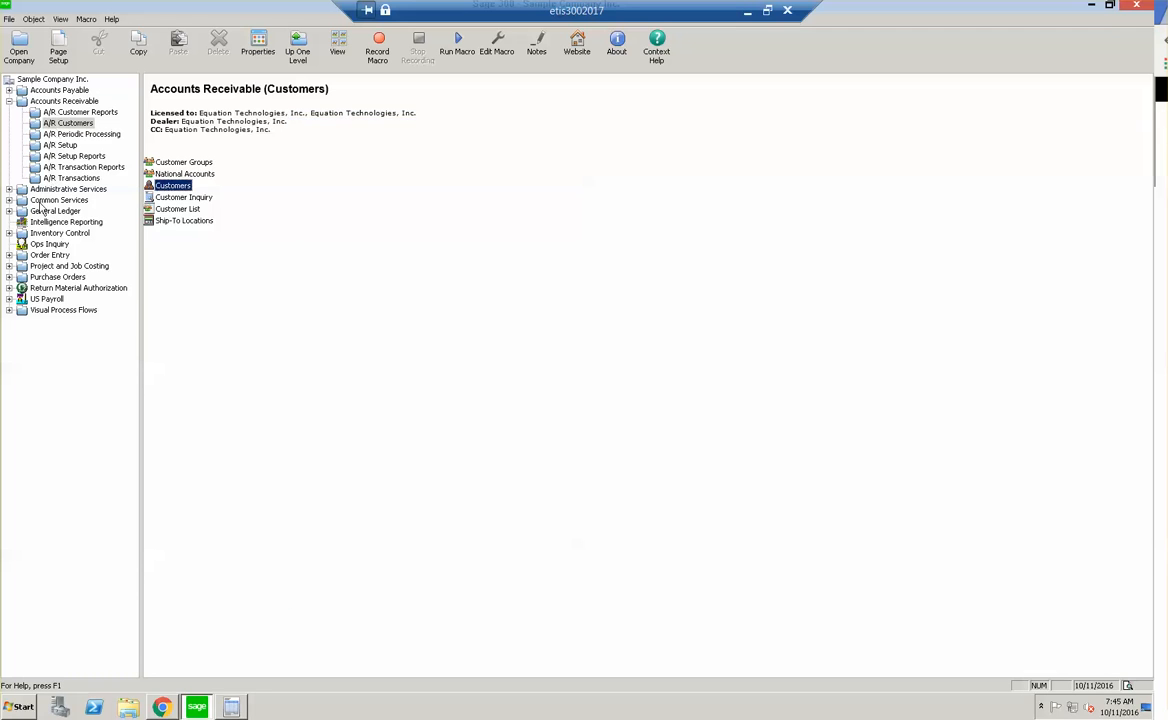
pyautogui.click(49, 254)
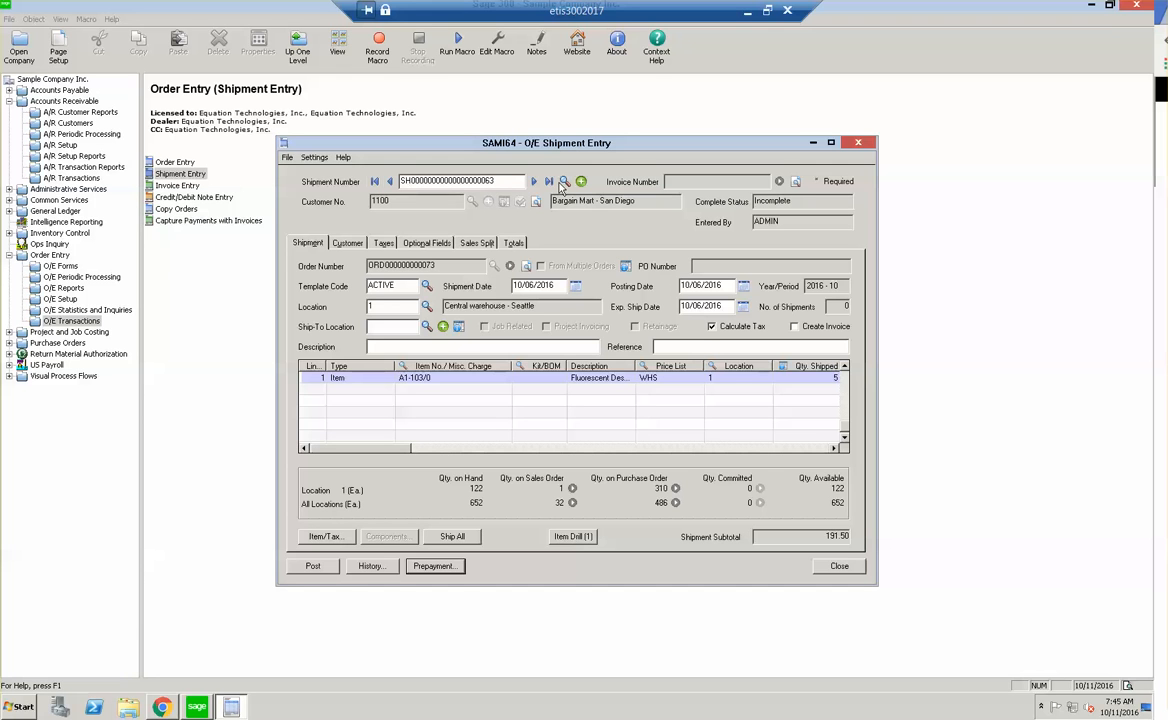
# Start a new unposted shipment for customer 1100 so both customer notes pop up
pyautogui.click(313, 566)
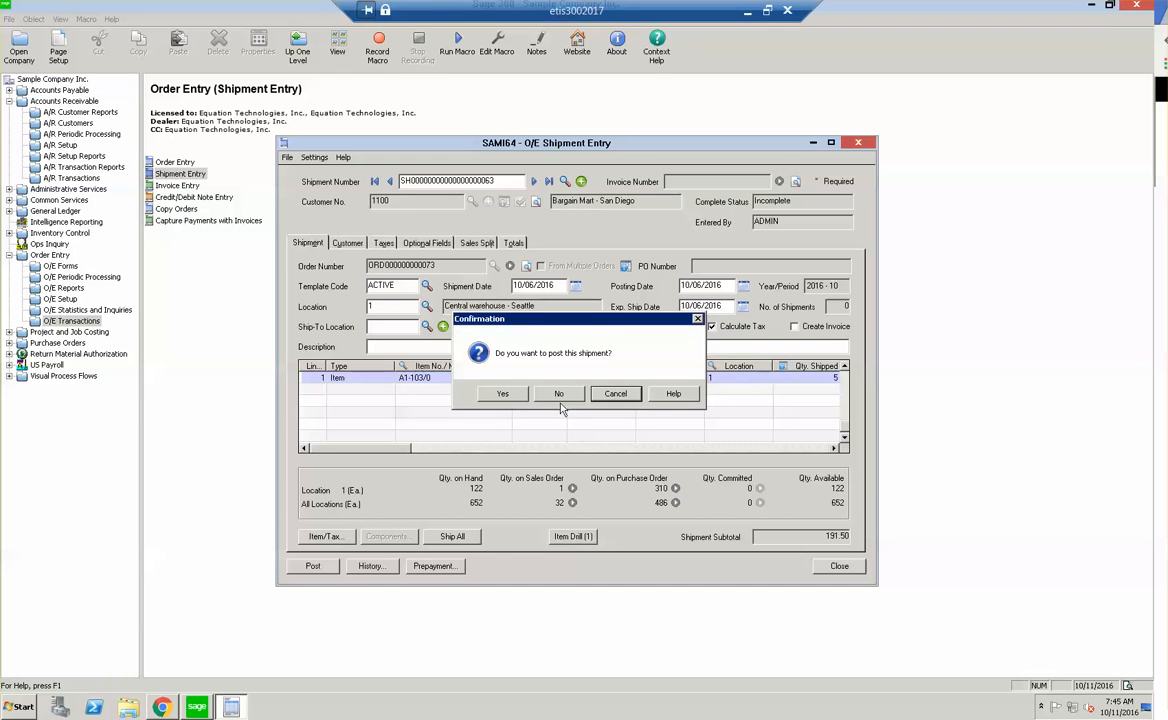
pyautogui.click(502, 393)
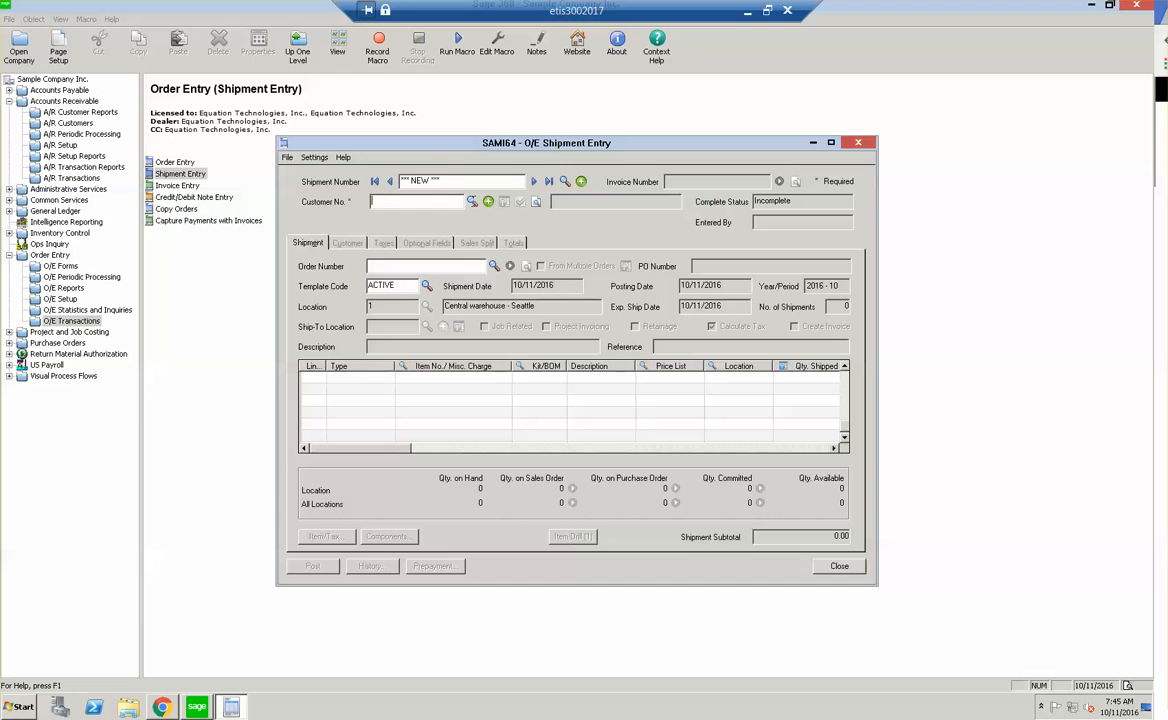
pyautogui.write('1100')
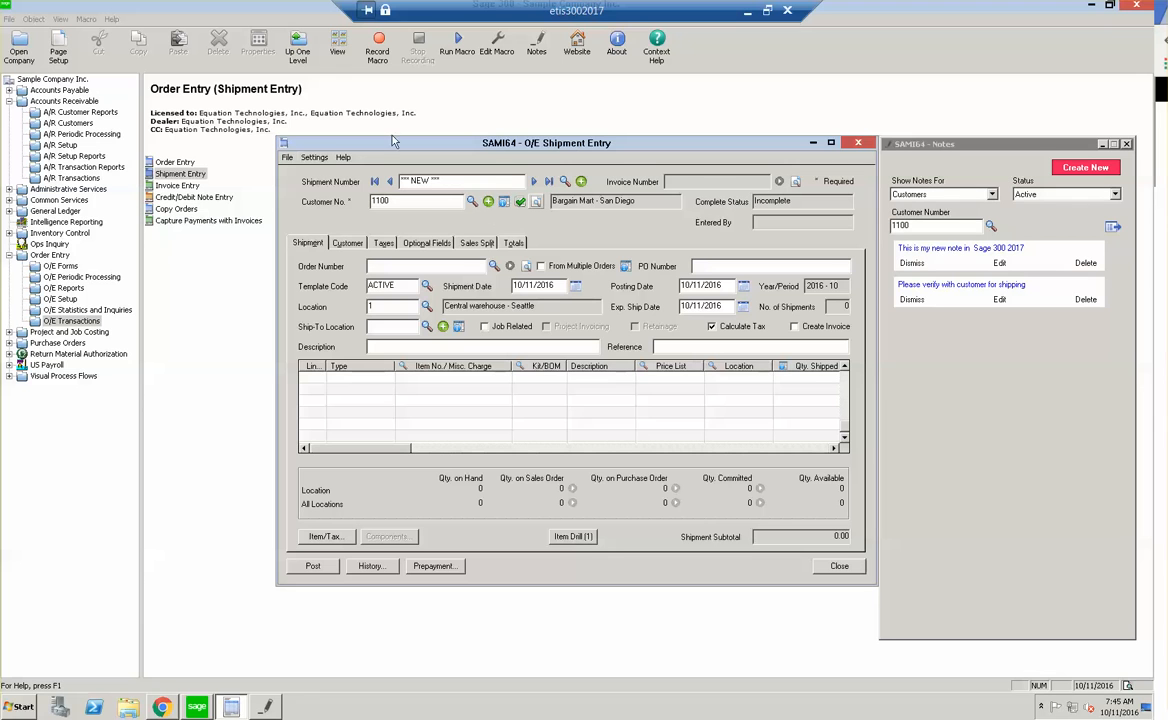
pyautogui.moveTo(1014, 233)
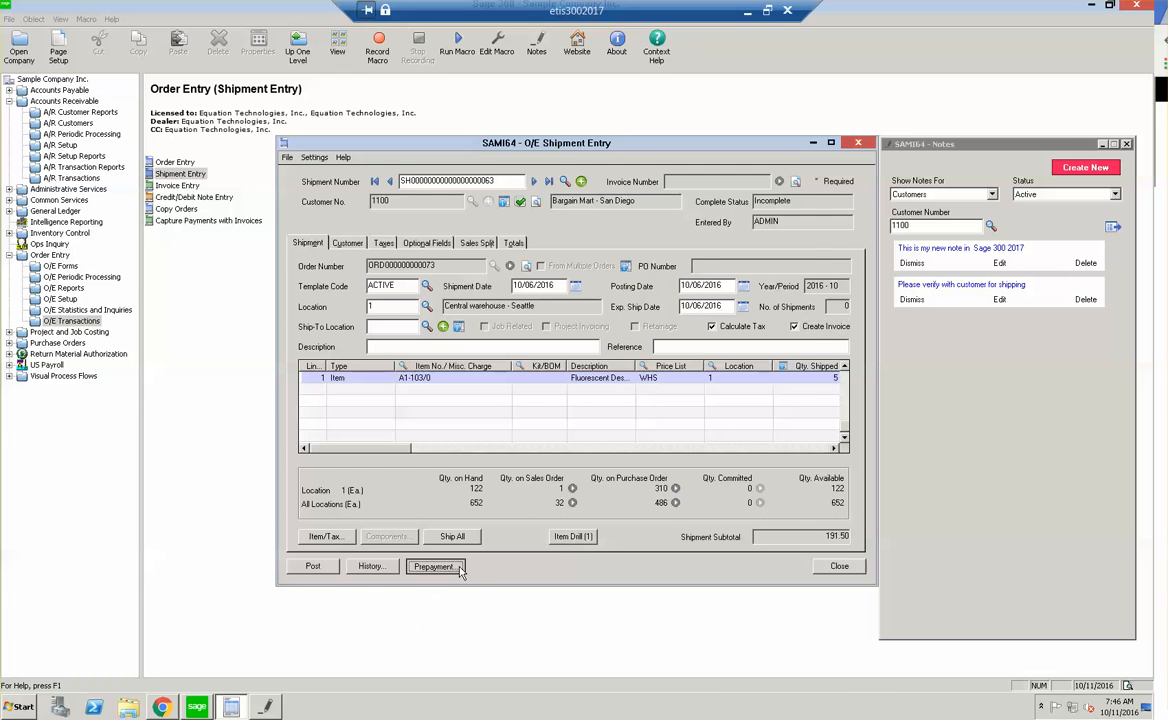
# Create a new prepayment batch using the PAY processing code
pyautogui.click(434, 566)
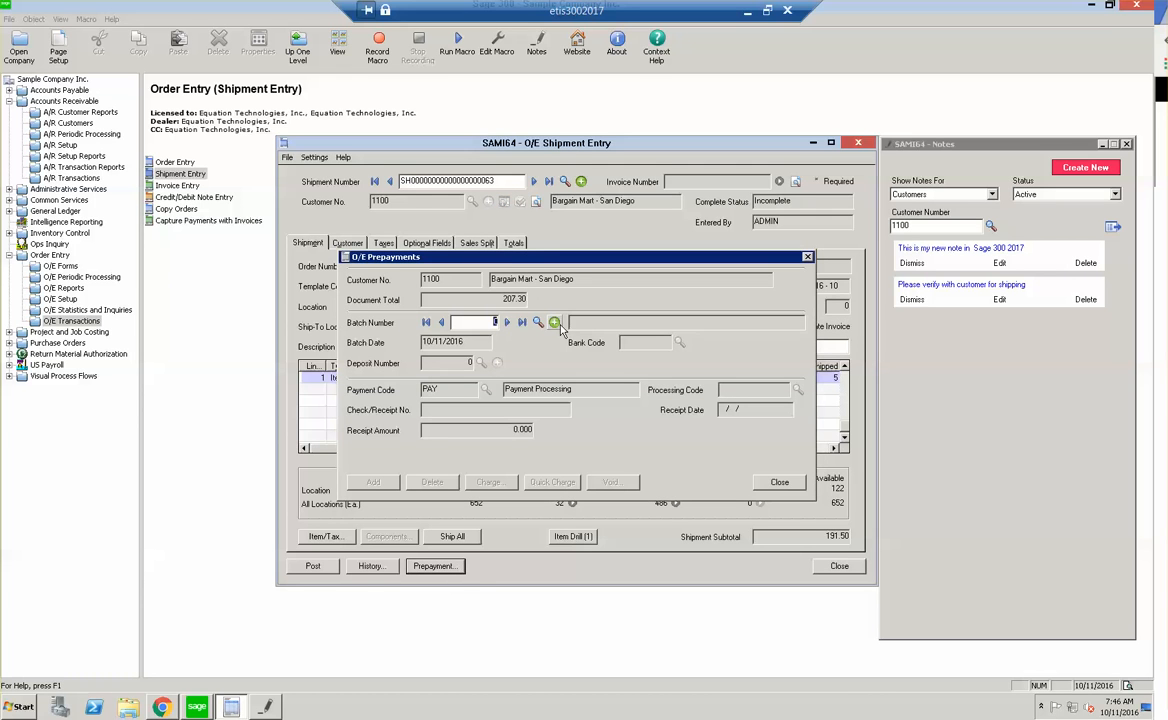
pyautogui.click(679, 342)
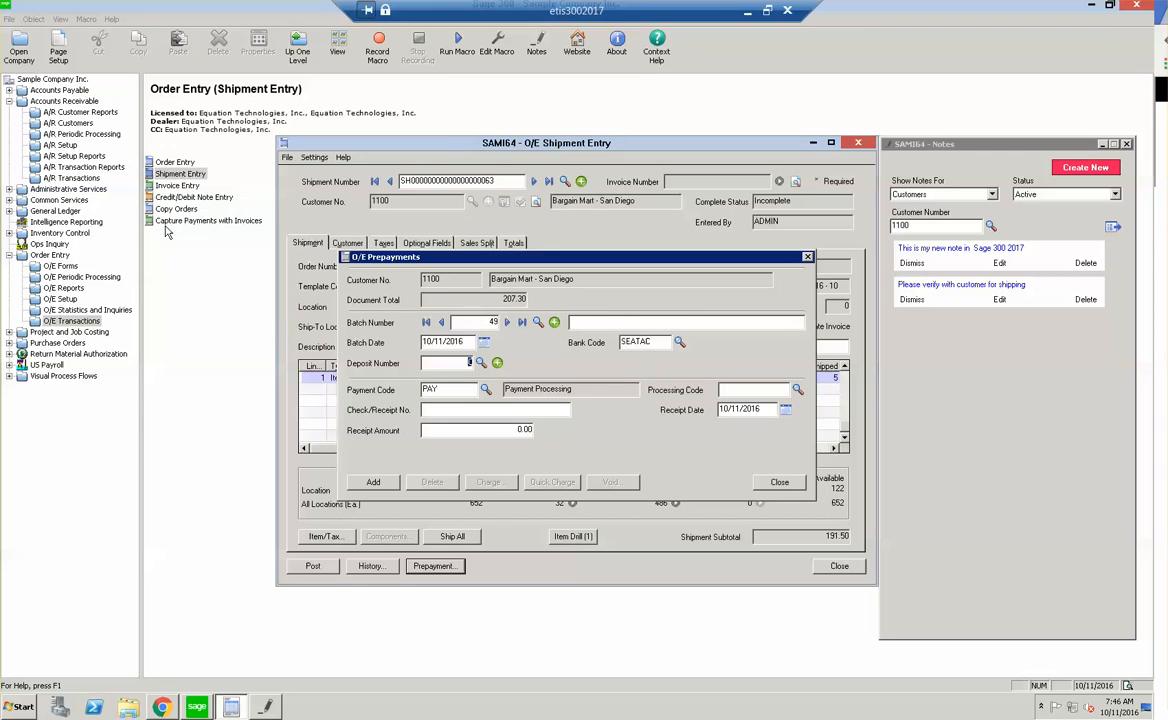
pyautogui.click(797, 390)
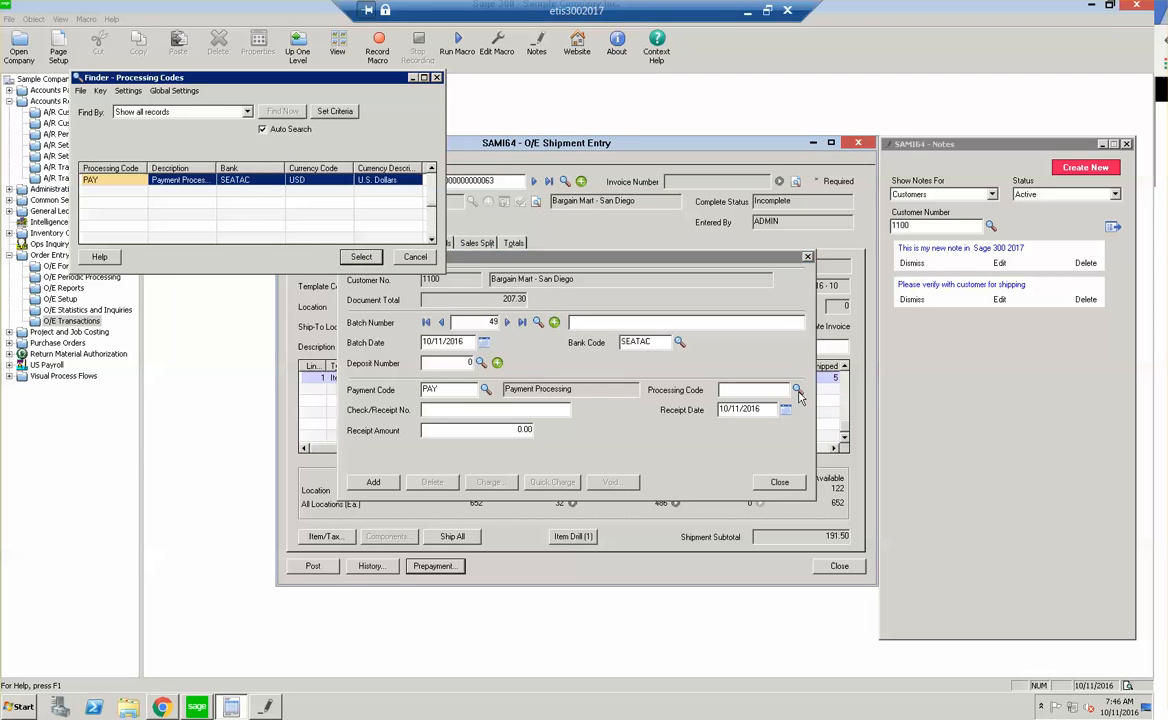
pyautogui.click(361, 257)
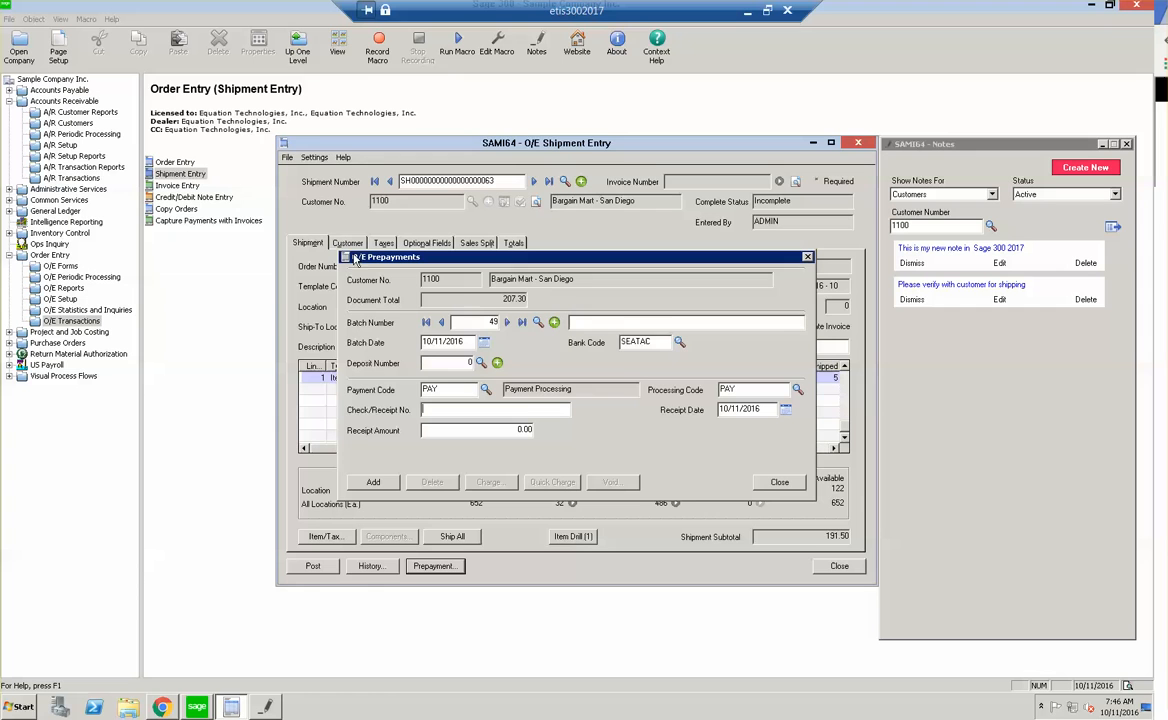
# Add a 191.50 prepayment with check number 123
pyautogui.write('123')
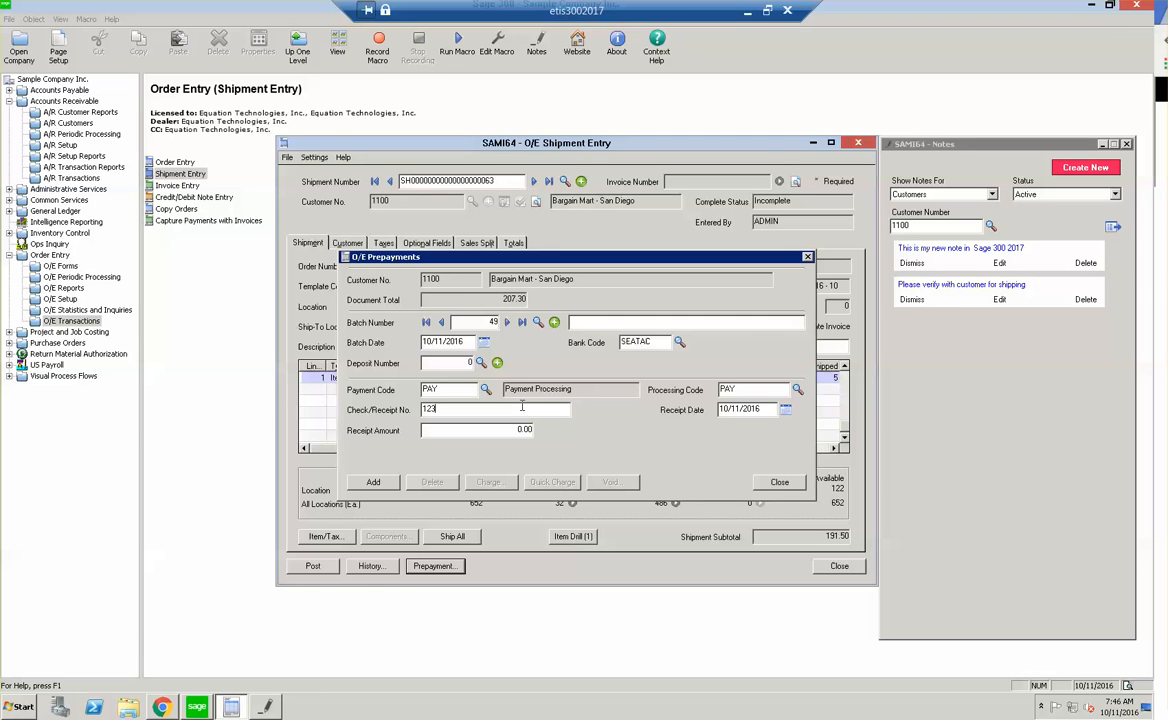
pyautogui.click(470, 429)
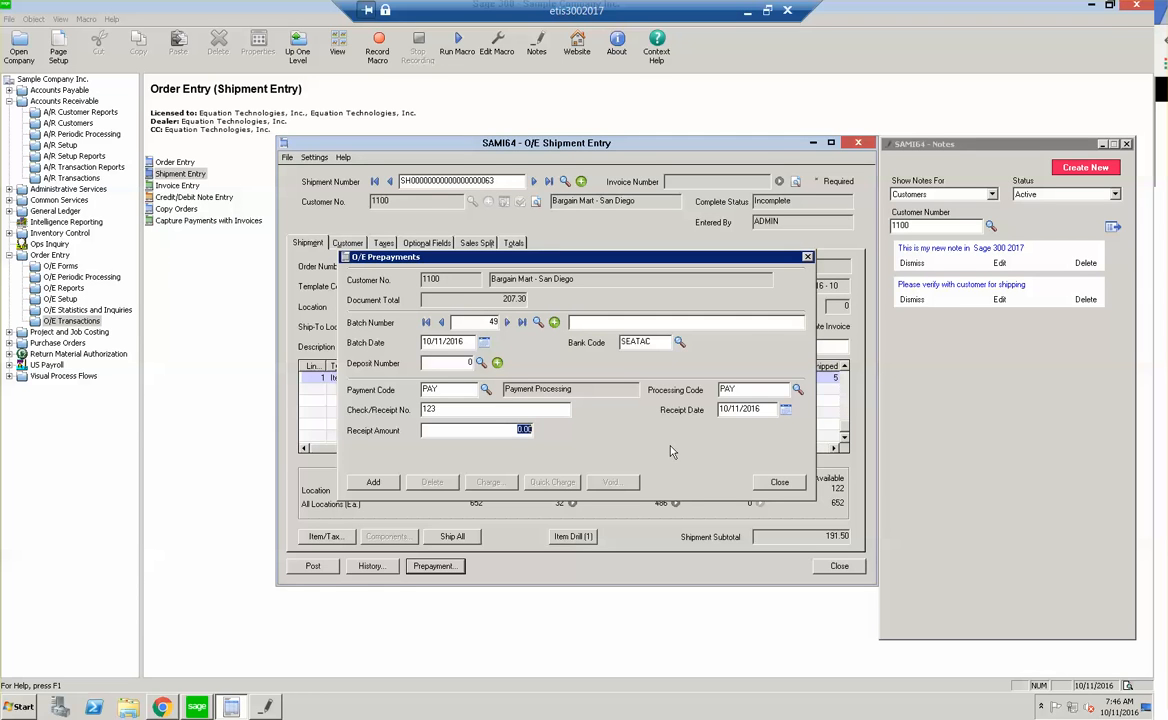
pyautogui.write('191.50')
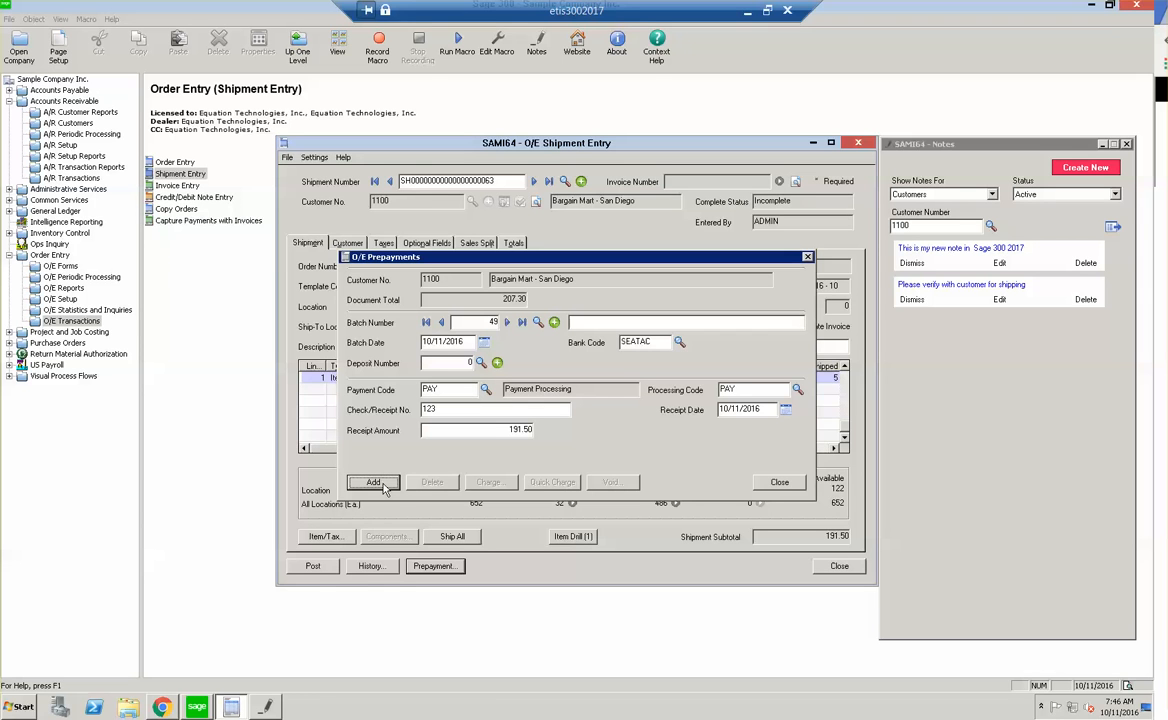
pyautogui.click(373, 482)
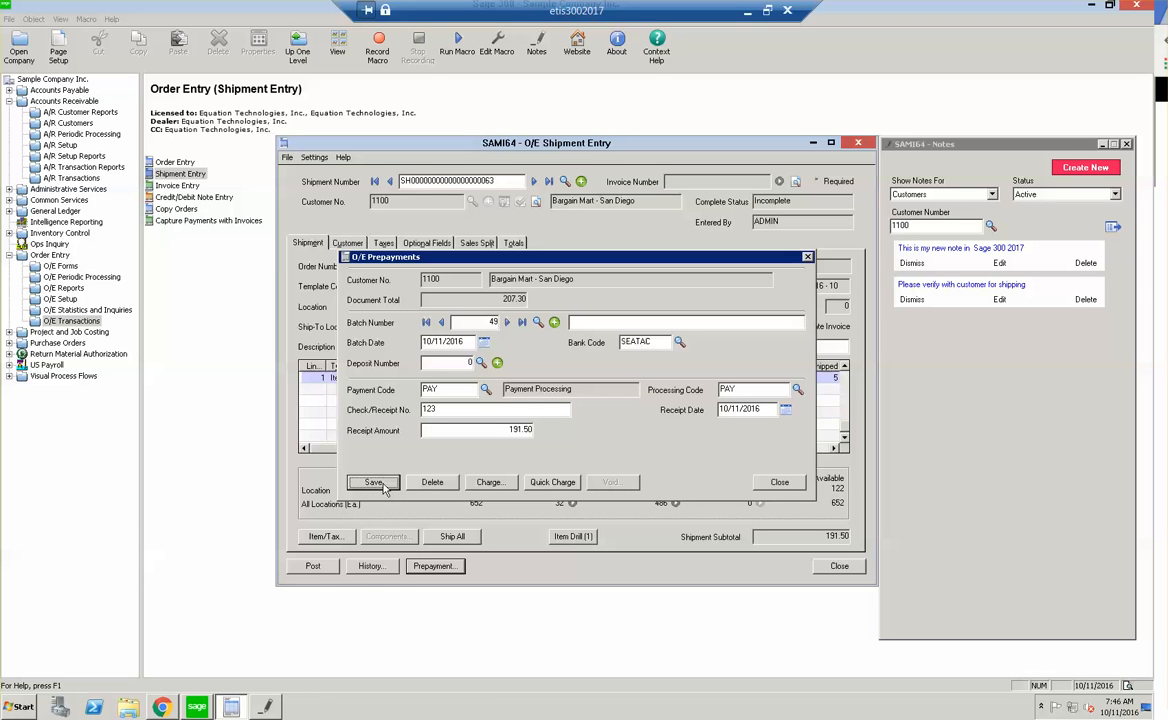
pyautogui.moveTo(573, 478)
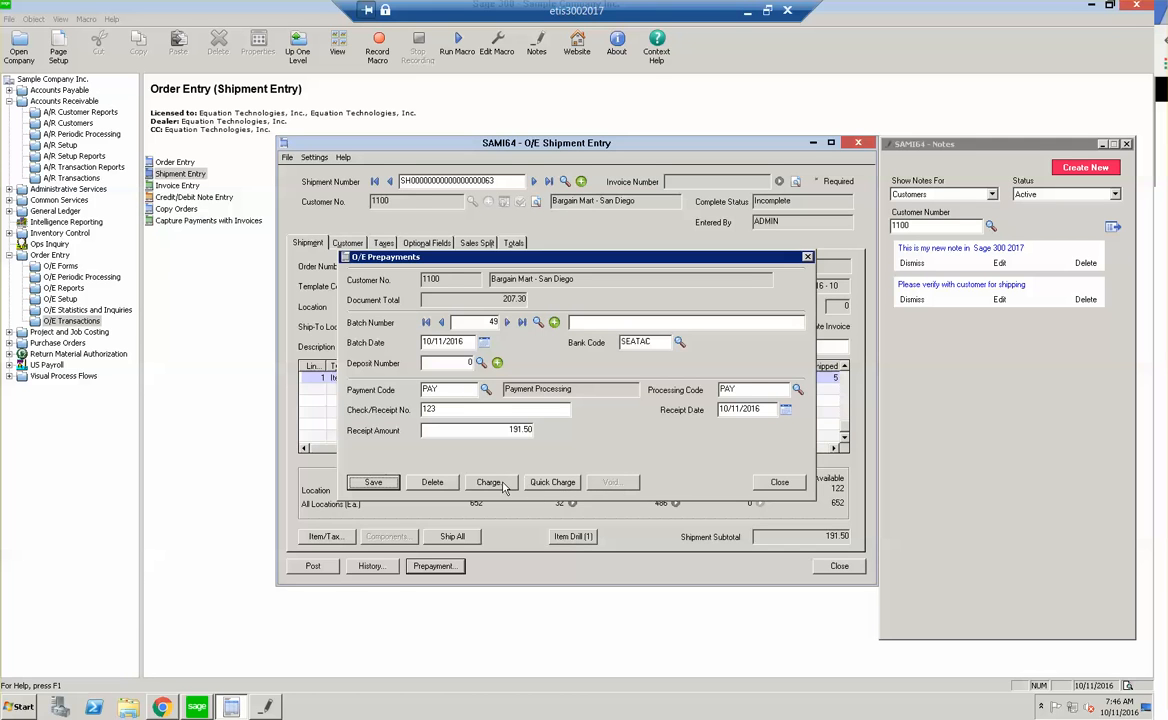
# View the Process Credit Card - Sale dialog for the prepayment, then close it
pyautogui.click(489, 482)
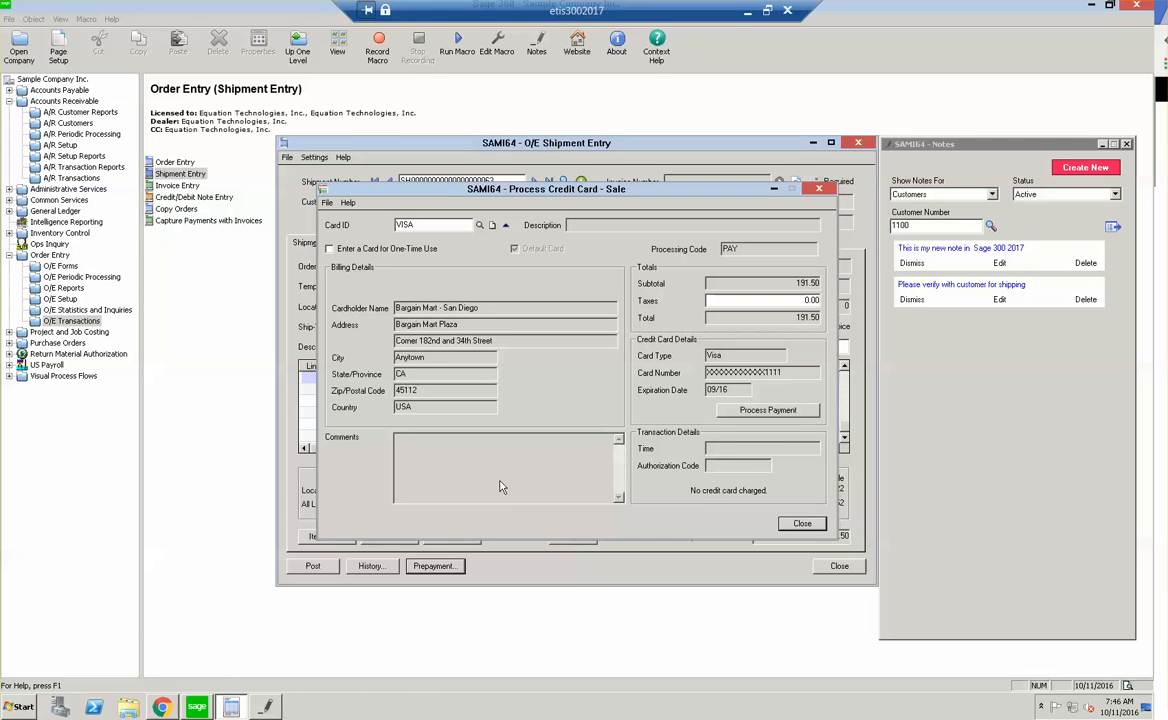
pyautogui.click(768, 410)
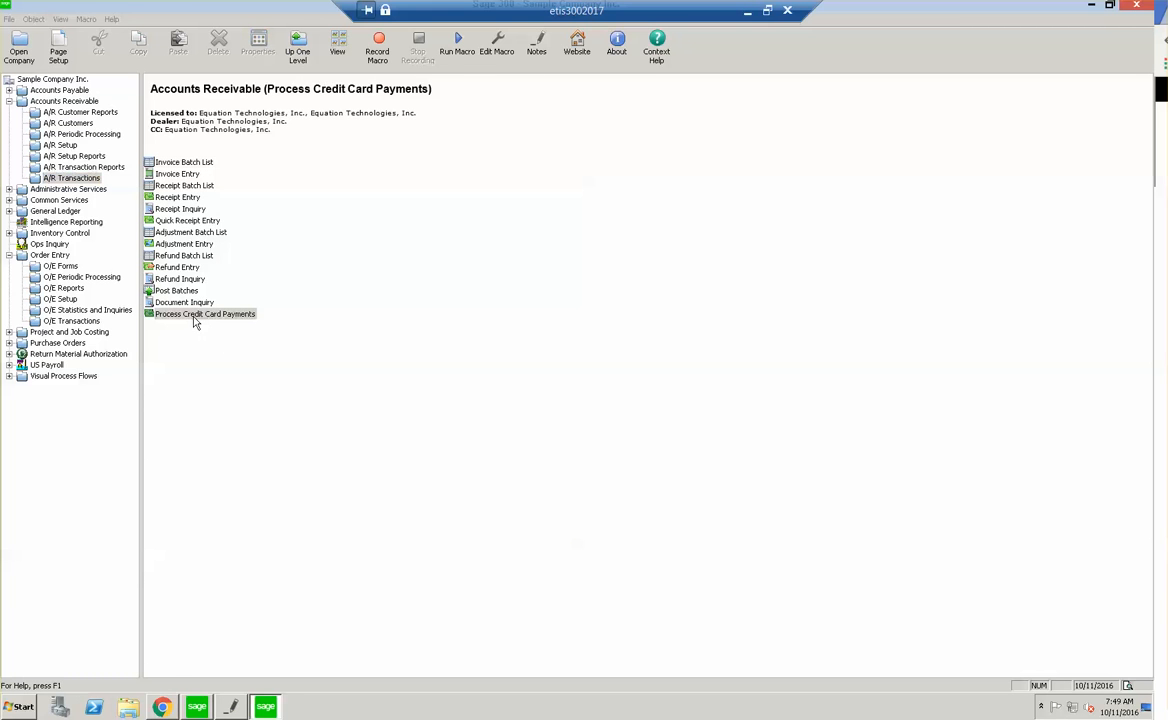
# Review pending invoices in Process Credit Card Payments, accepting the due date warning, then show A/R Customers
pyautogui.doubleClick(204, 314)
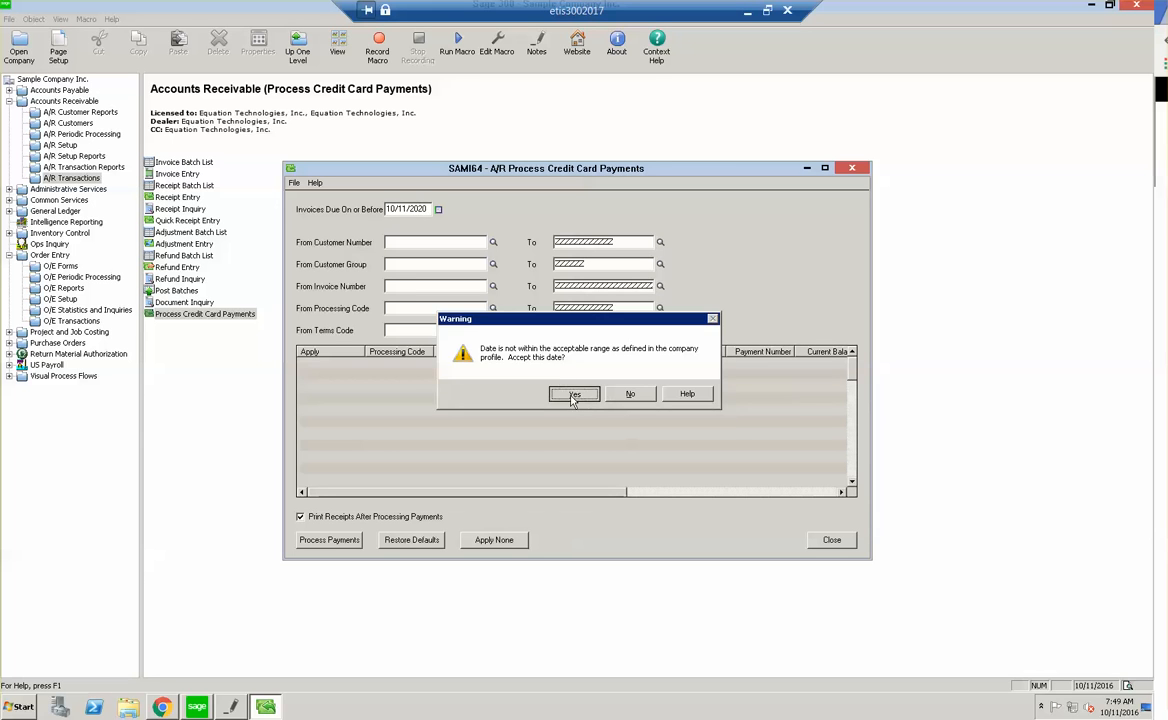
pyautogui.click(573, 393)
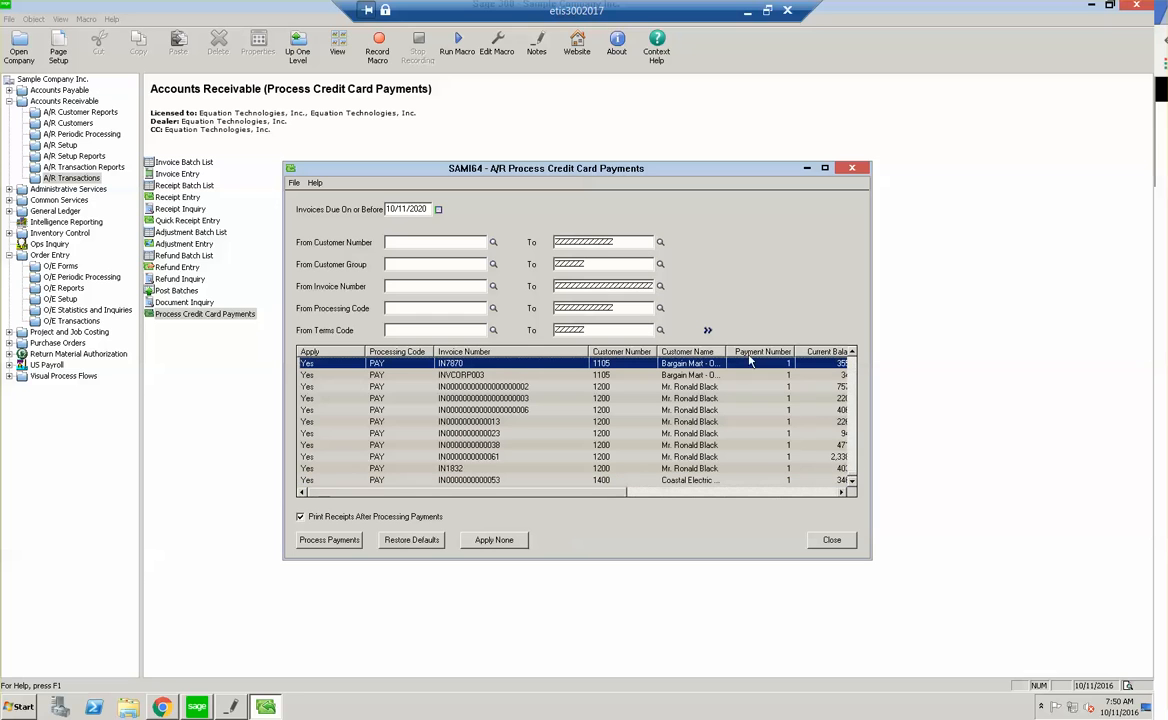
pyautogui.moveTo(819, 450)
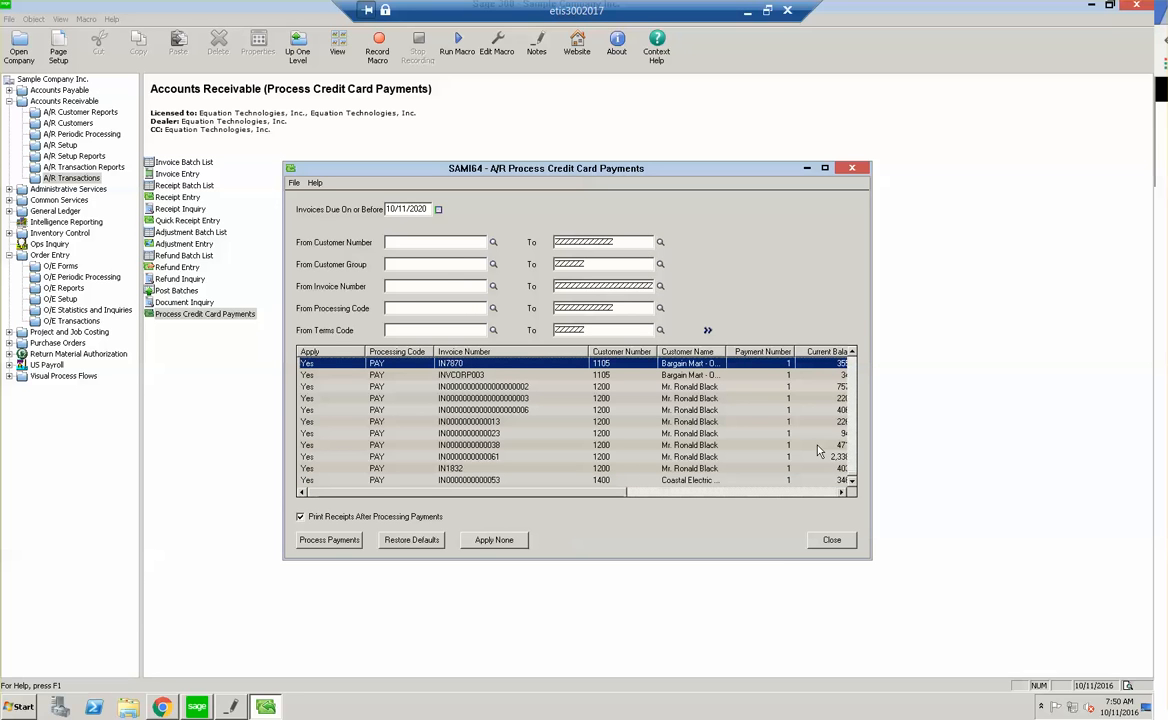
pyautogui.moveTo(523, 460)
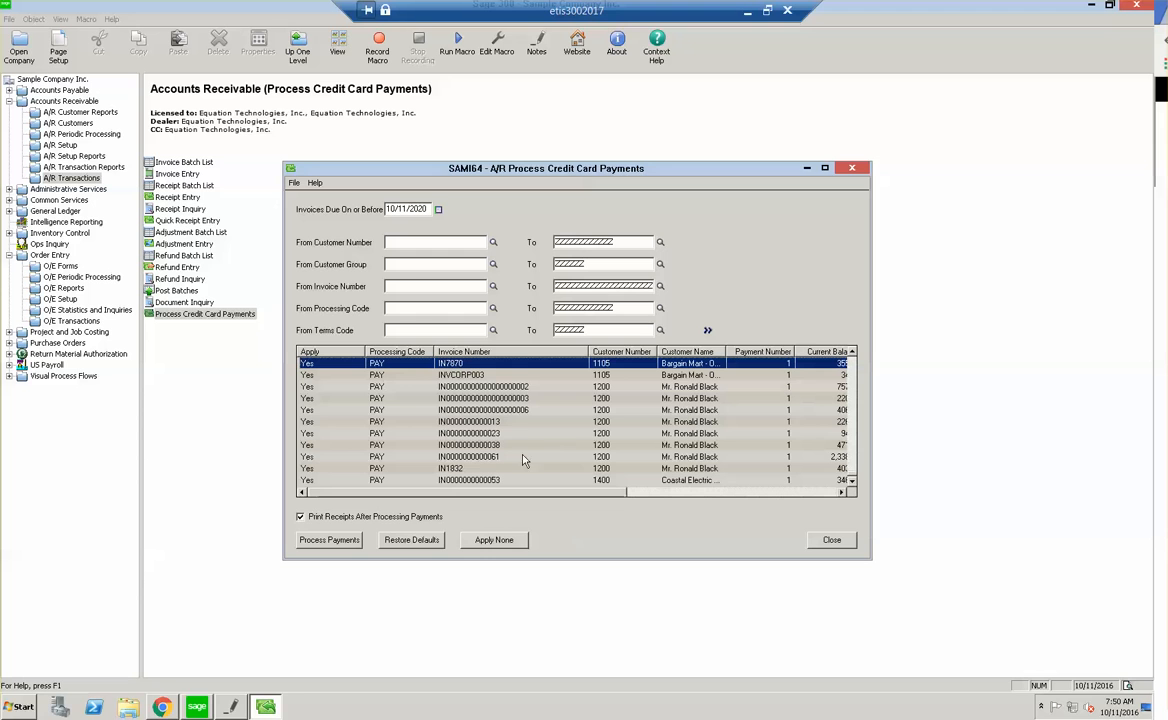
pyautogui.click(67, 122)
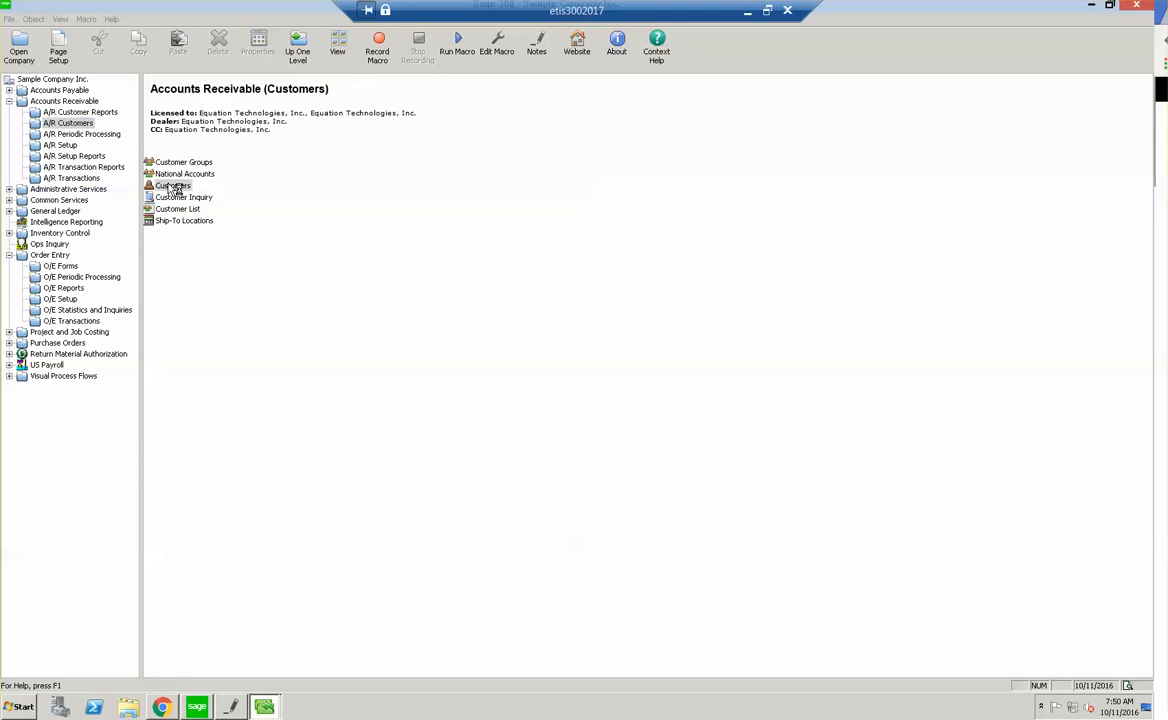
# View customer 1100's stored Visa card on the Credit Cards tab, then return to A/R Transactions
pyautogui.doubleClick(173, 185)
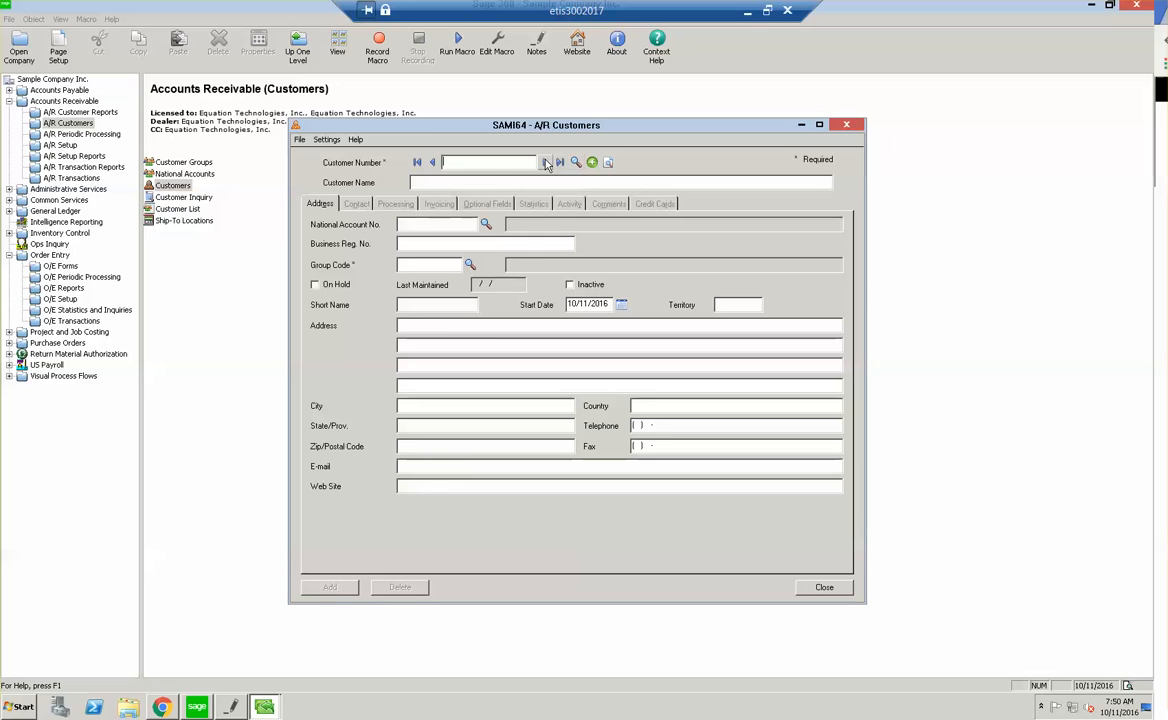
pyautogui.click(544, 162)
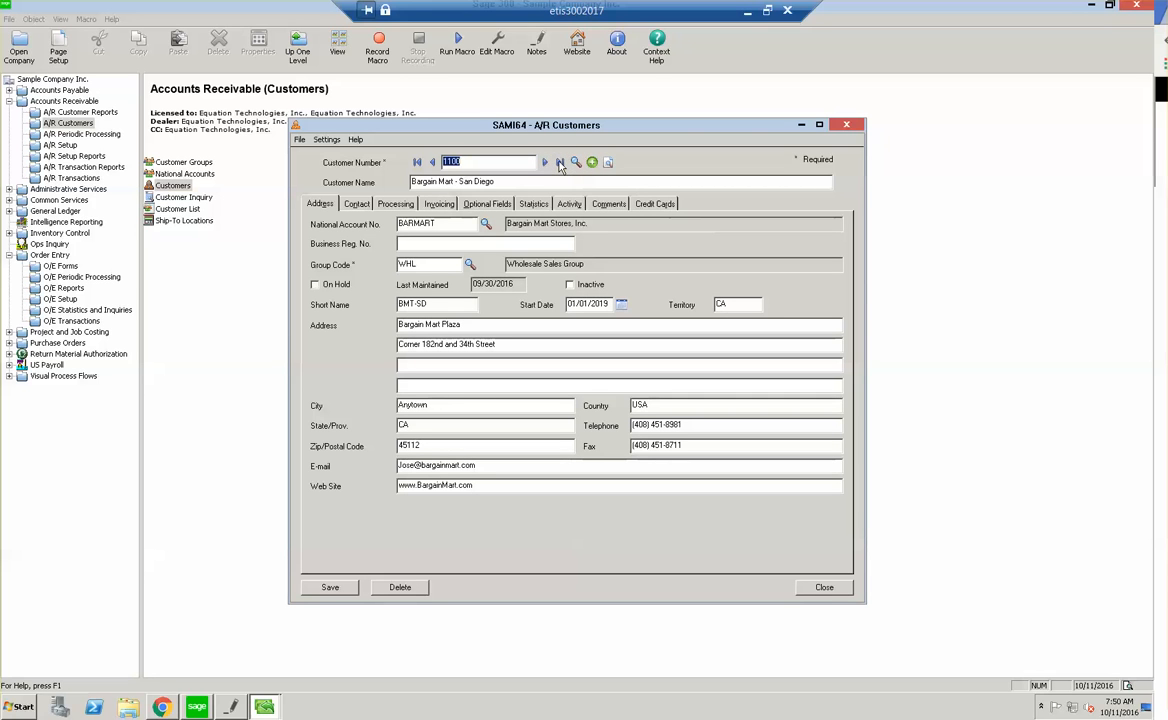
pyautogui.click(654, 203)
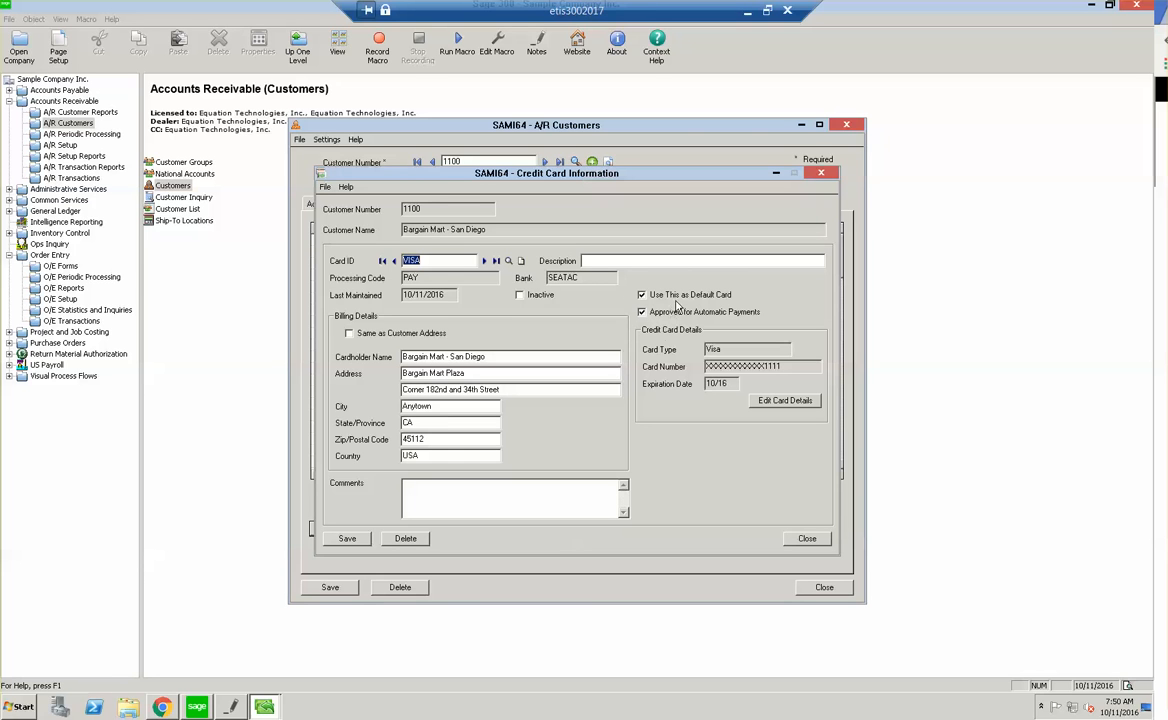
pyautogui.click(806, 538)
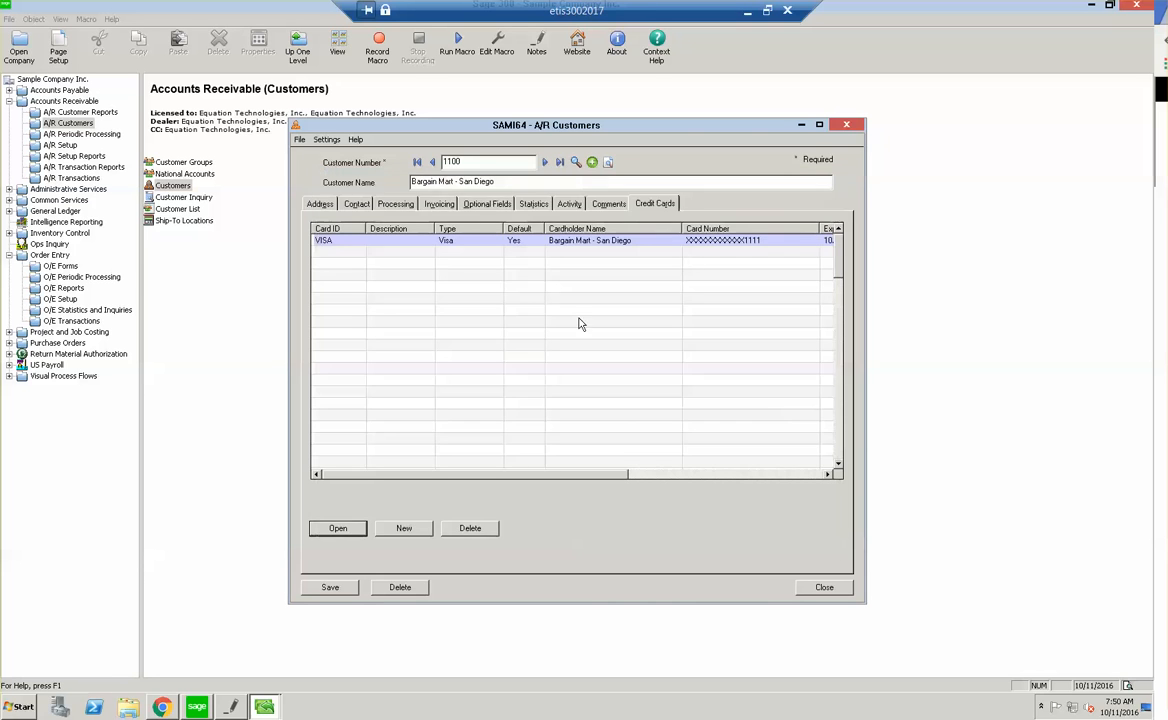
pyautogui.click(74, 177)
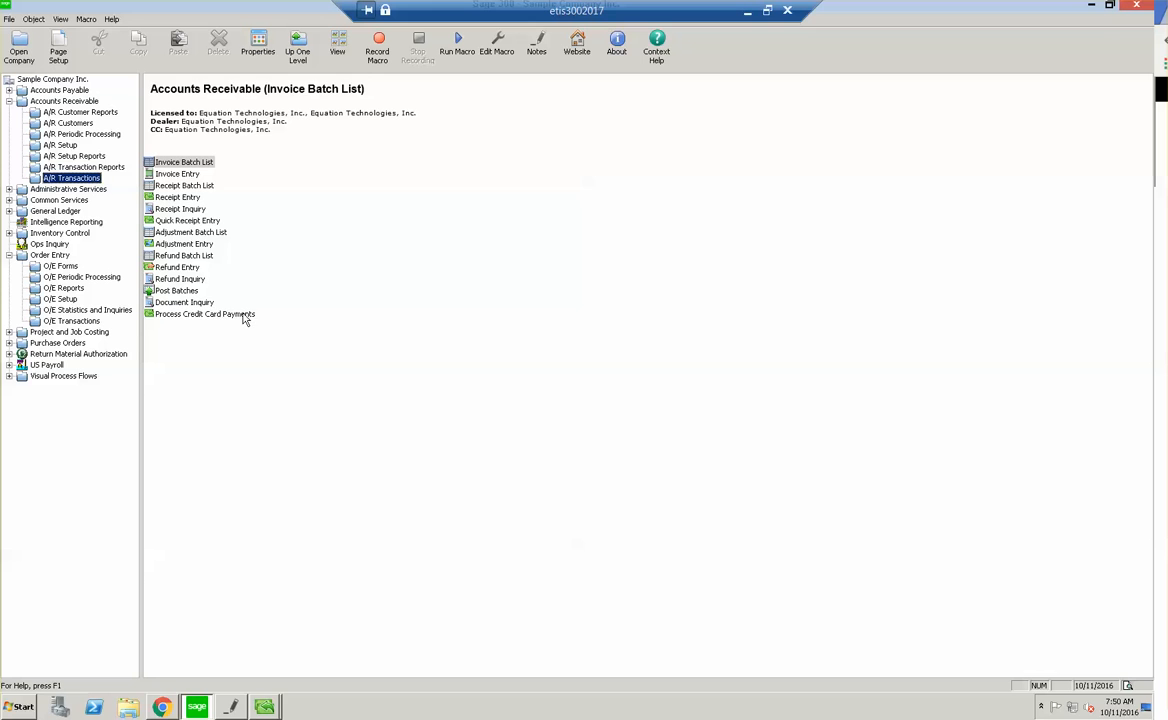
# Set invoice batch 36 'Test' Ready To Post to Yes, review its invoice, and close it
pyautogui.doubleClick(204, 314)
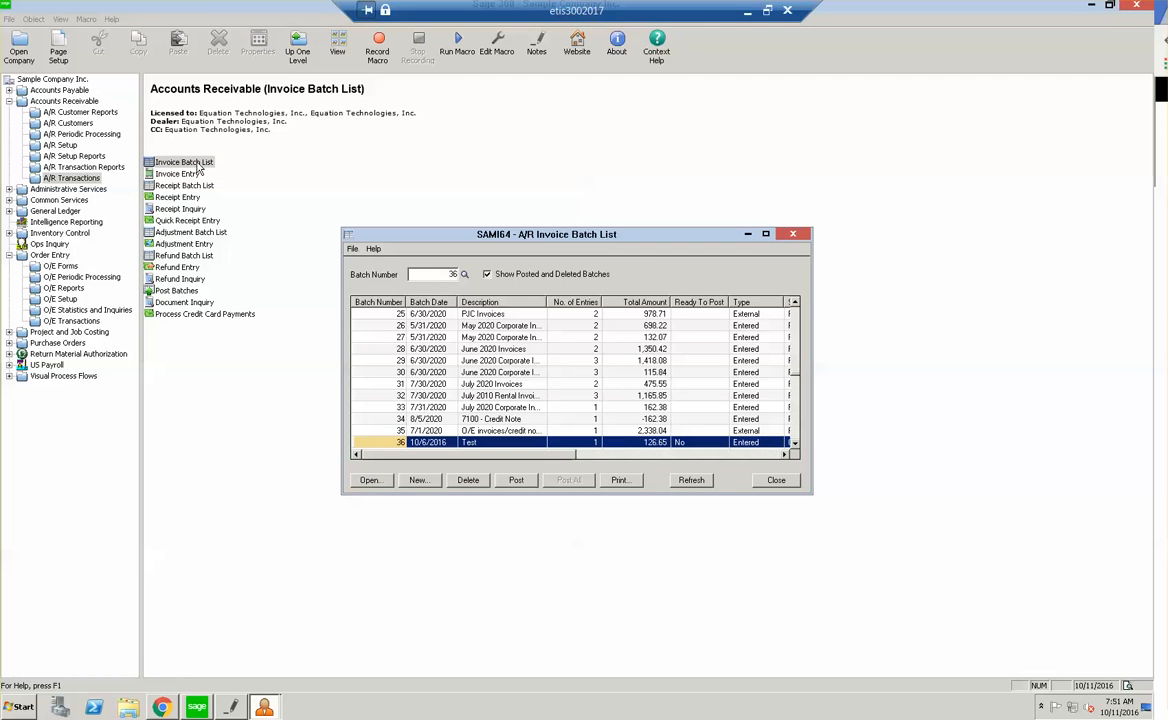
pyautogui.moveTo(556, 356)
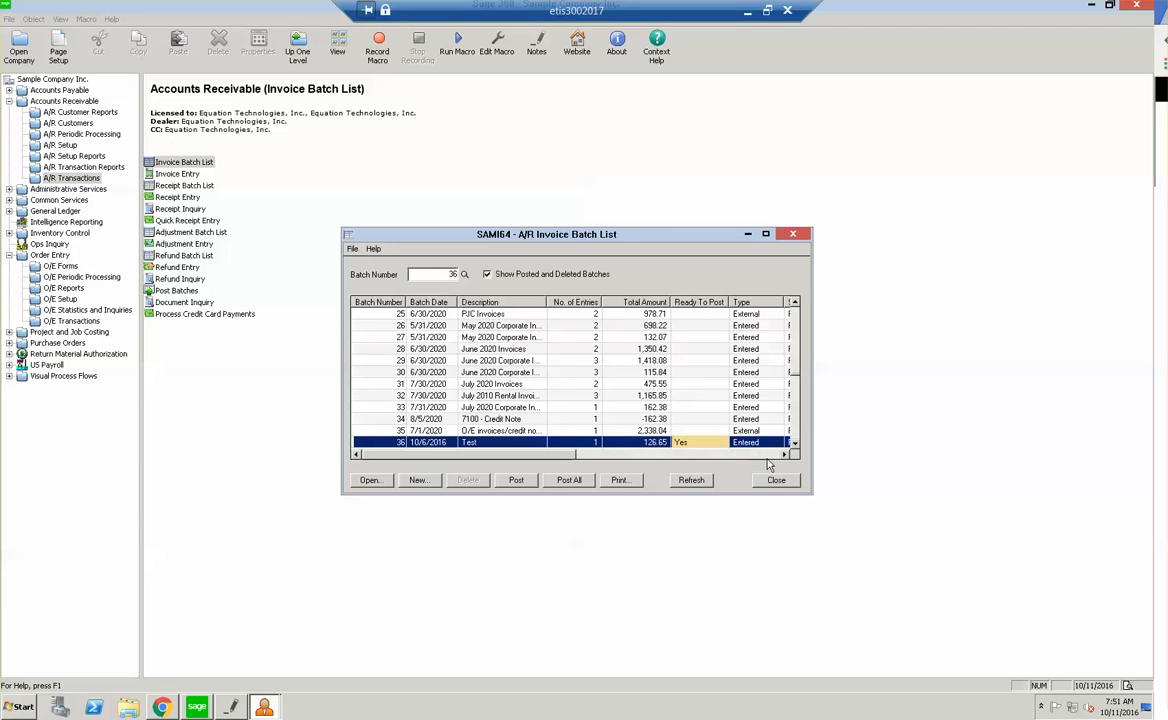
pyautogui.moveTo(703, 419)
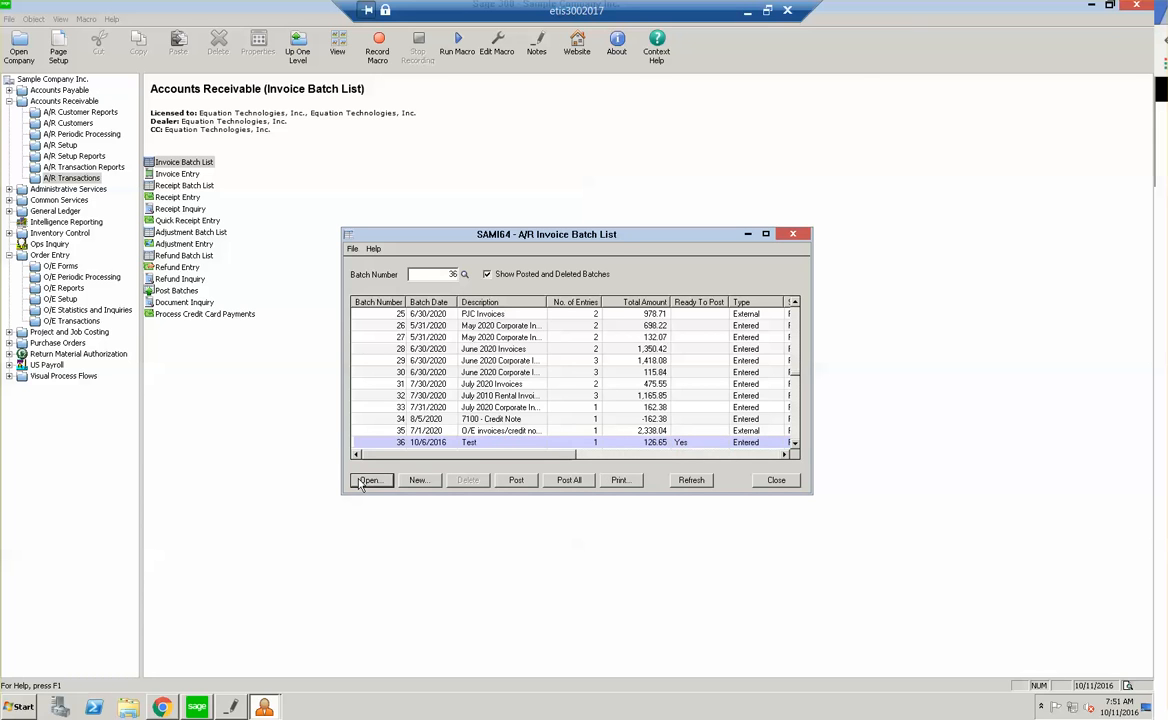
pyautogui.click(370, 480)
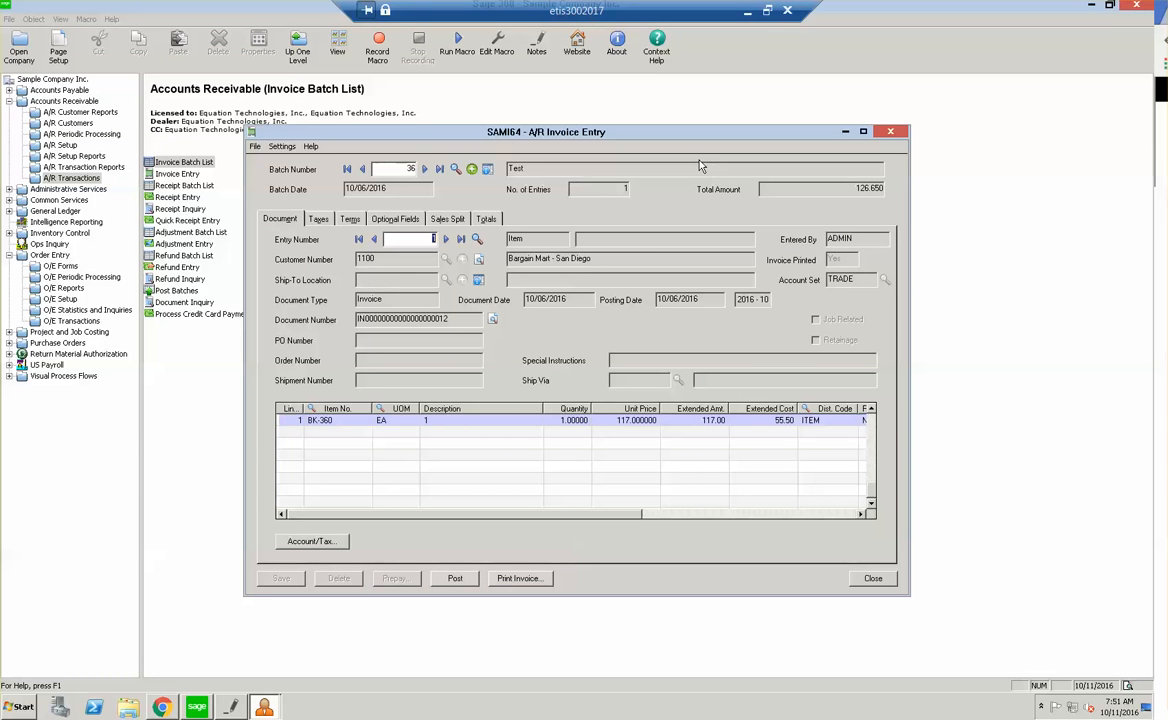
pyautogui.moveTo(467, 588)
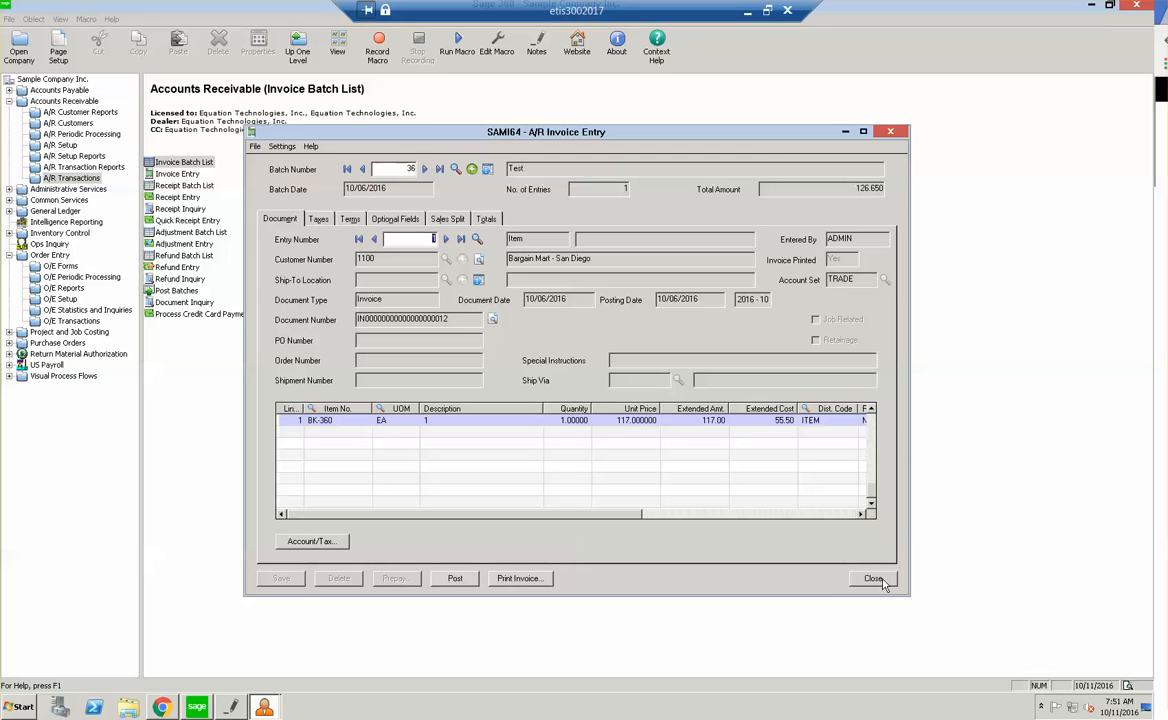
pyautogui.click(873, 578)
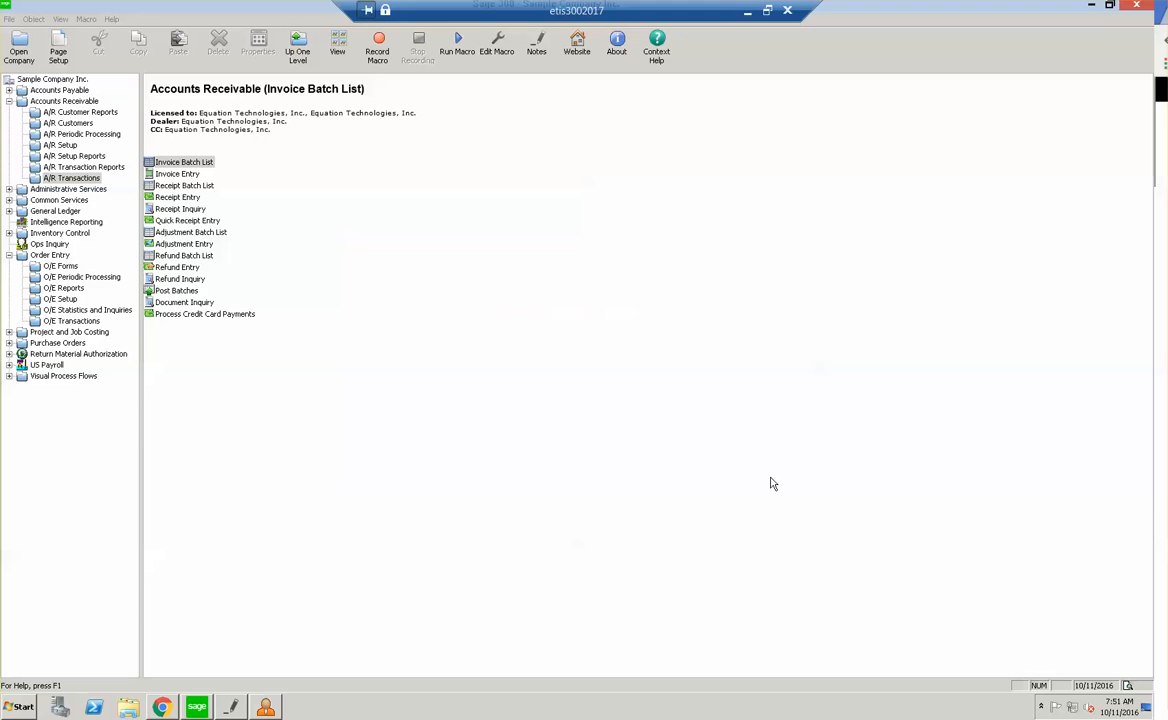
# Open the Intelligence Reporting group to list Report Viewer, Report Manager and Connector
pyautogui.click(183, 161)
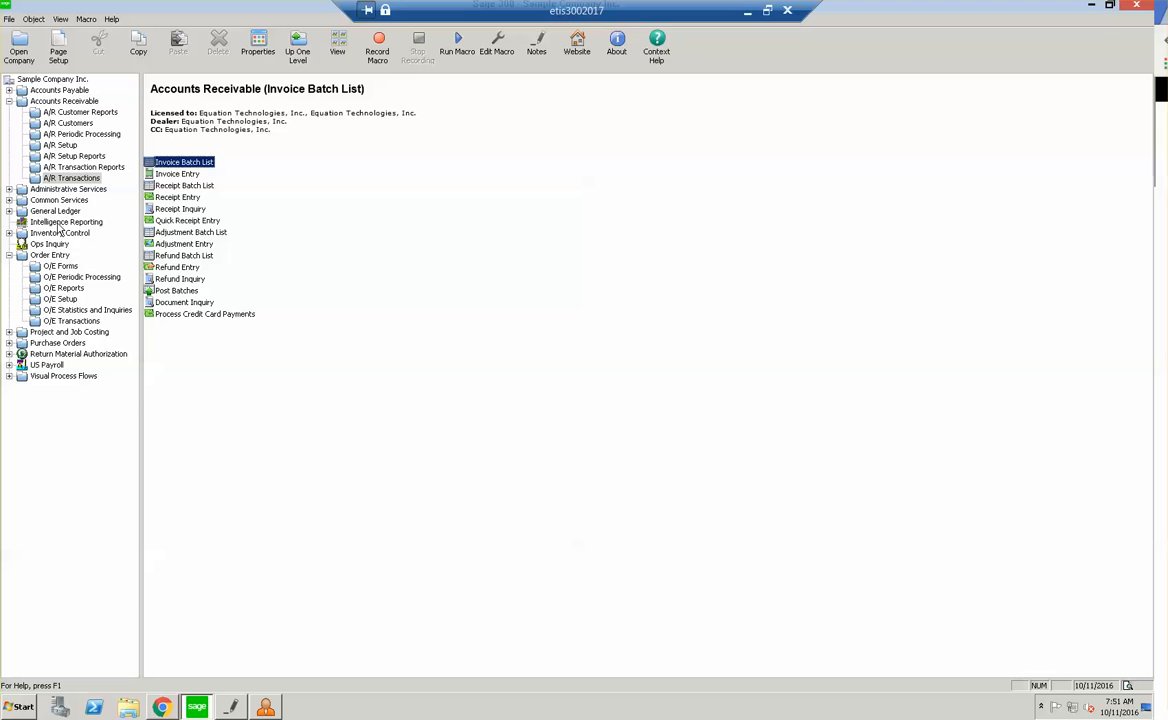
pyautogui.click(66, 221)
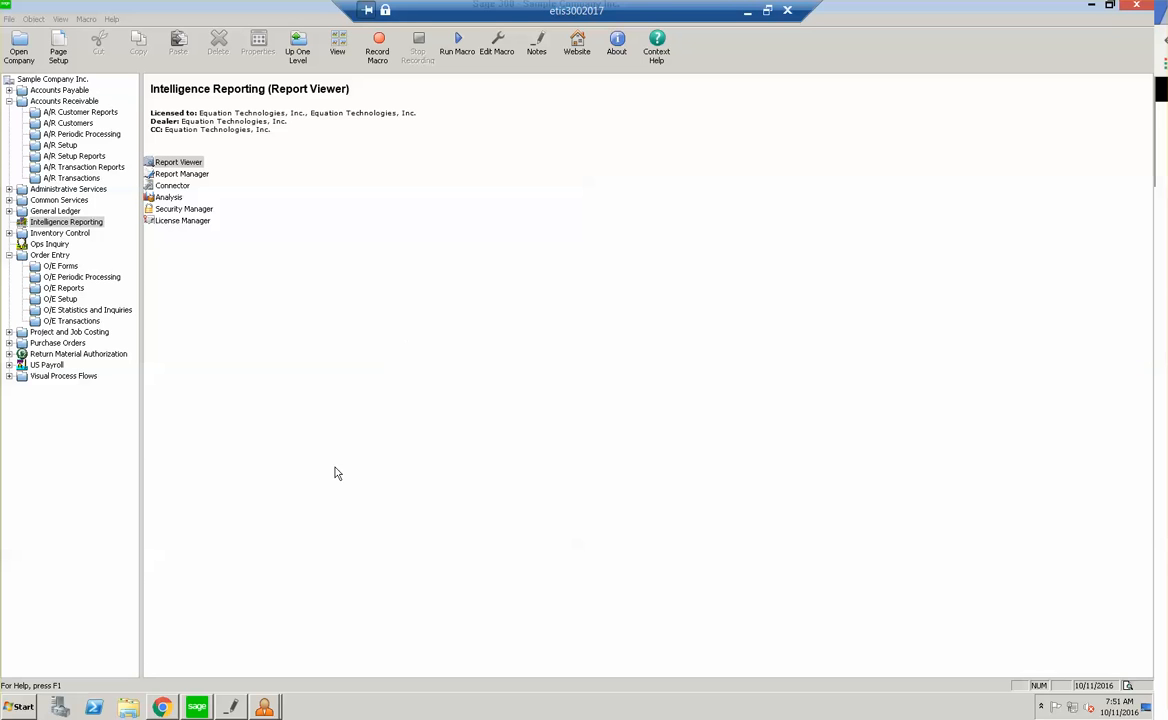
# Download the selected Sage Intelligence reports, including Financial Ratio, into the report list
pyautogui.doubleClick(178, 161)
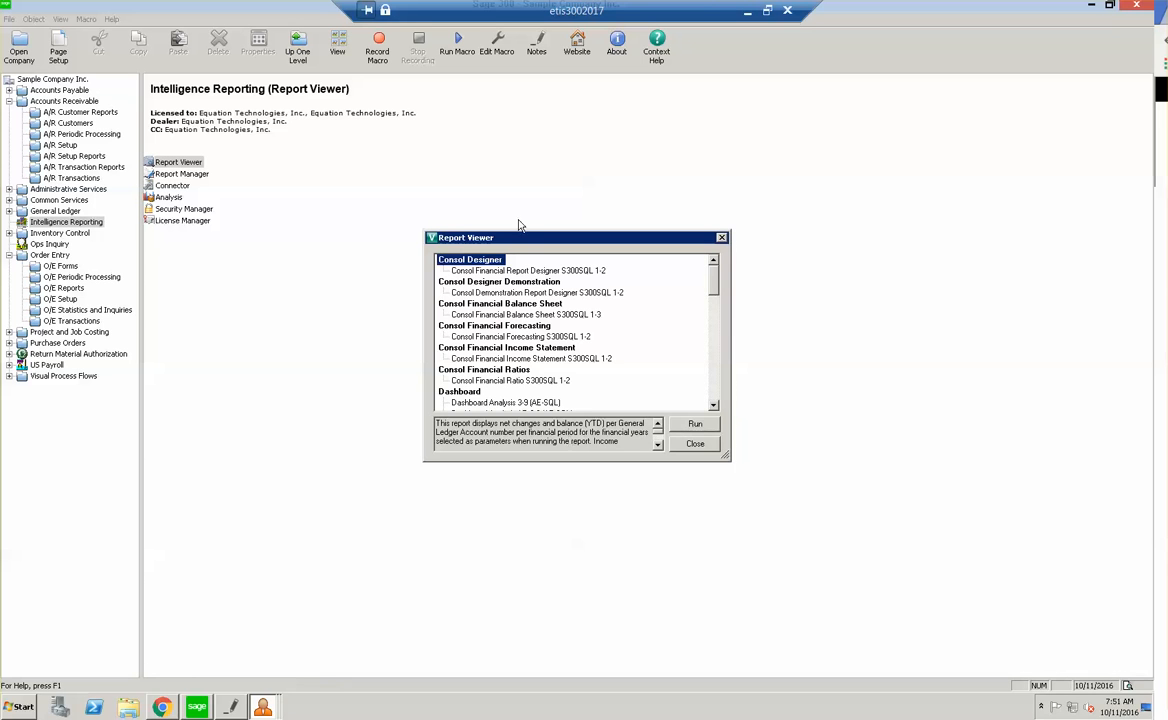
pyautogui.scroll(-3)
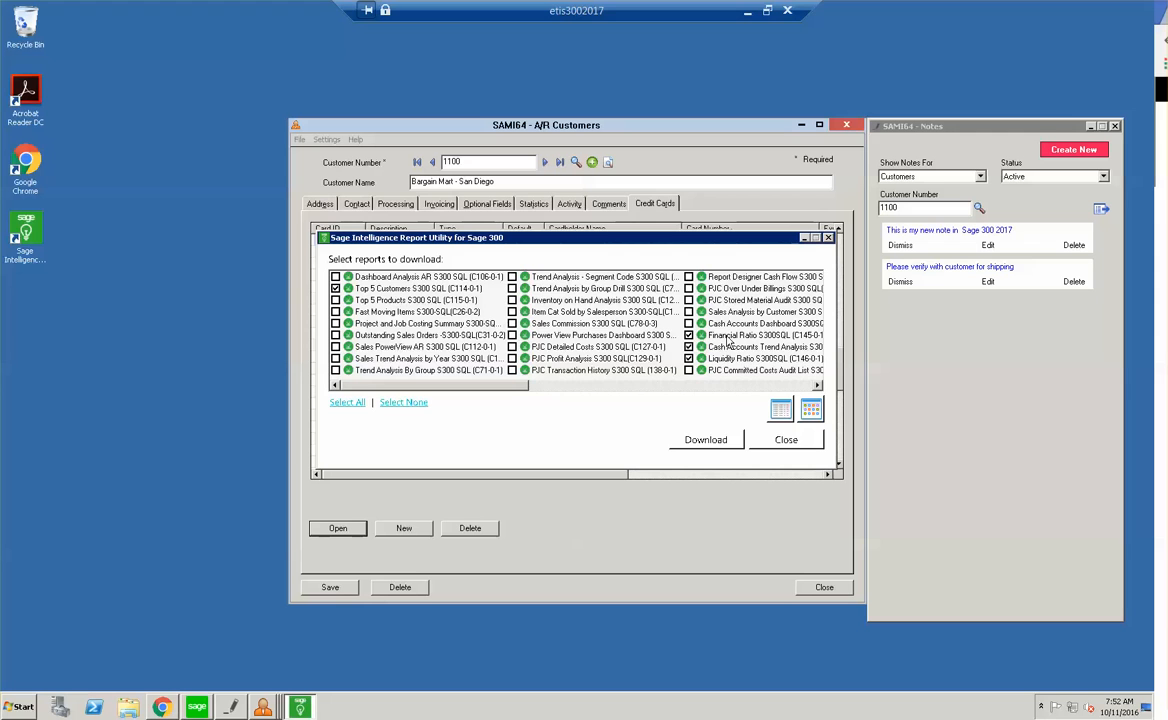
pyautogui.click(705, 440)
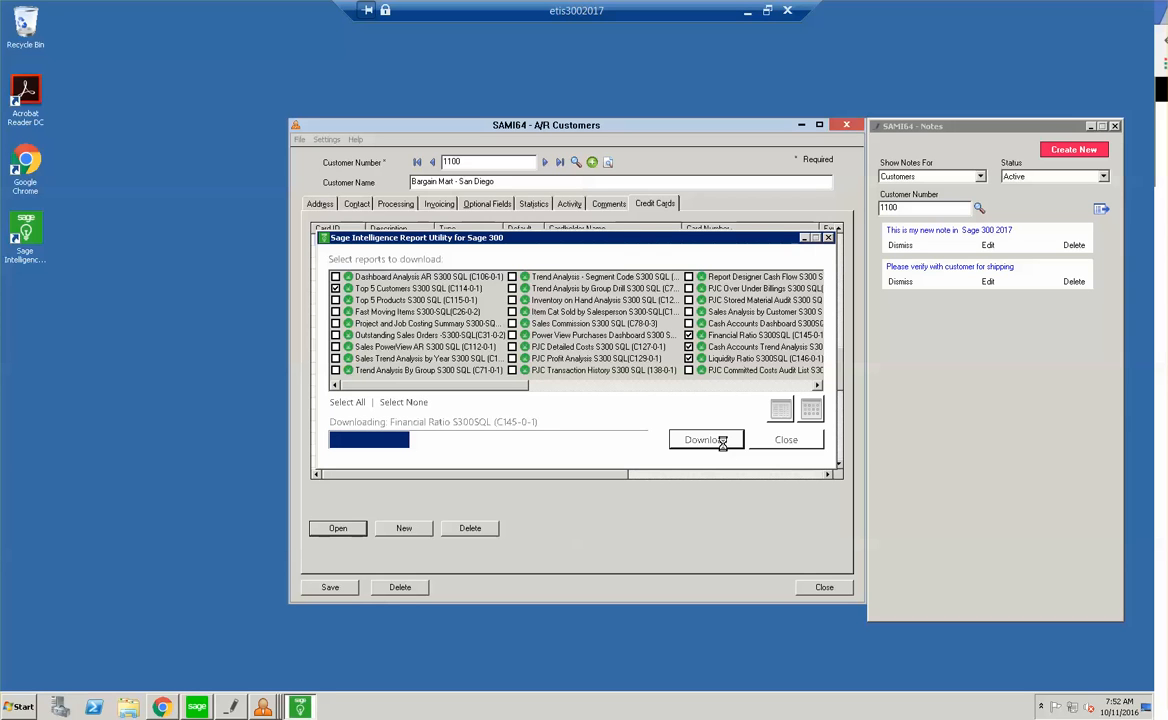
pyautogui.click(705, 439)
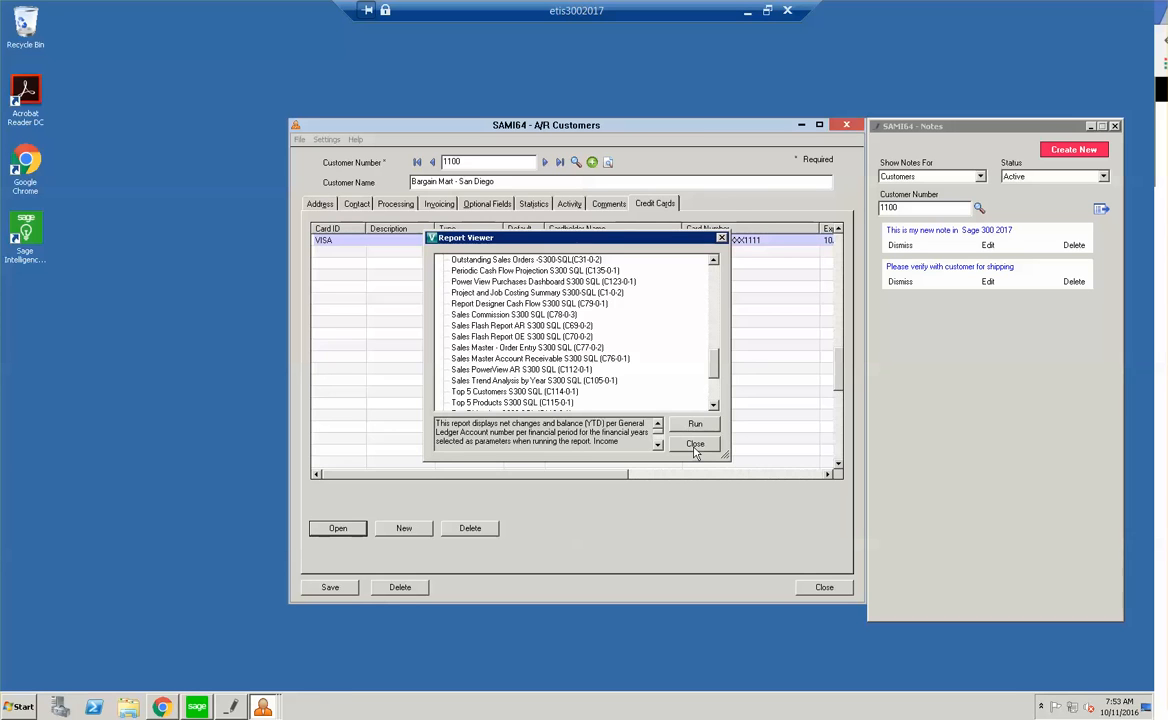
# Reopen Report Viewer, review the downloaded reports under New Reports, then close it
pyautogui.click(695, 444)
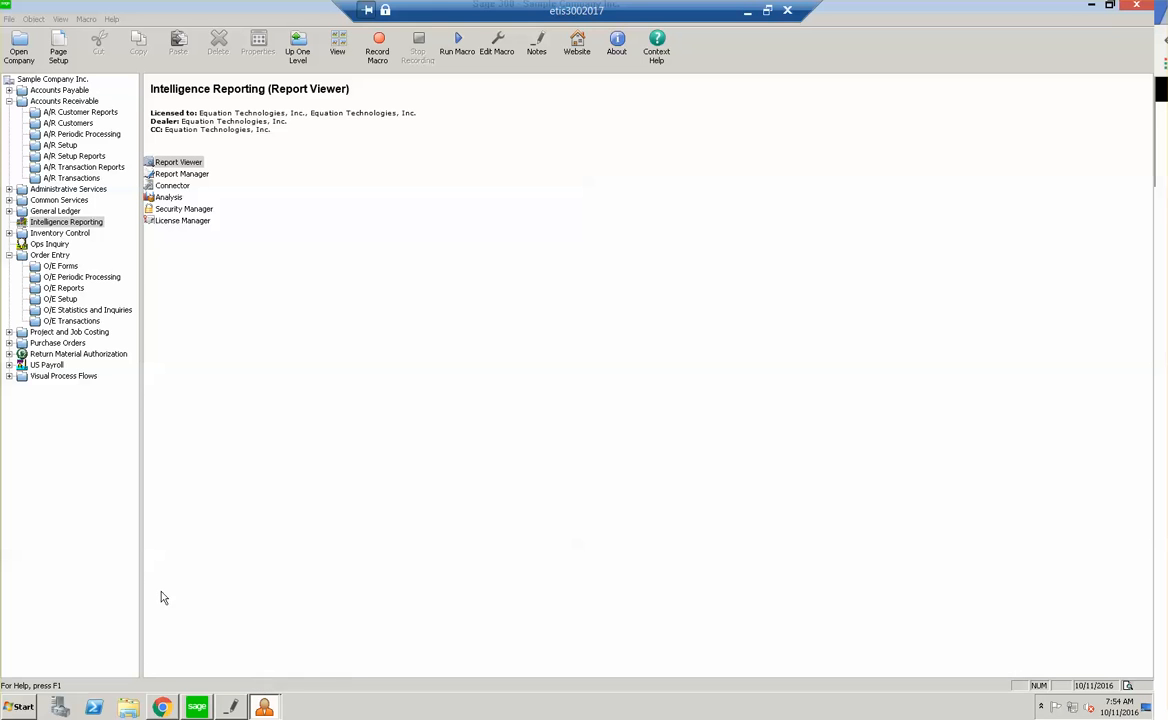
pyautogui.doubleClick(178, 161)
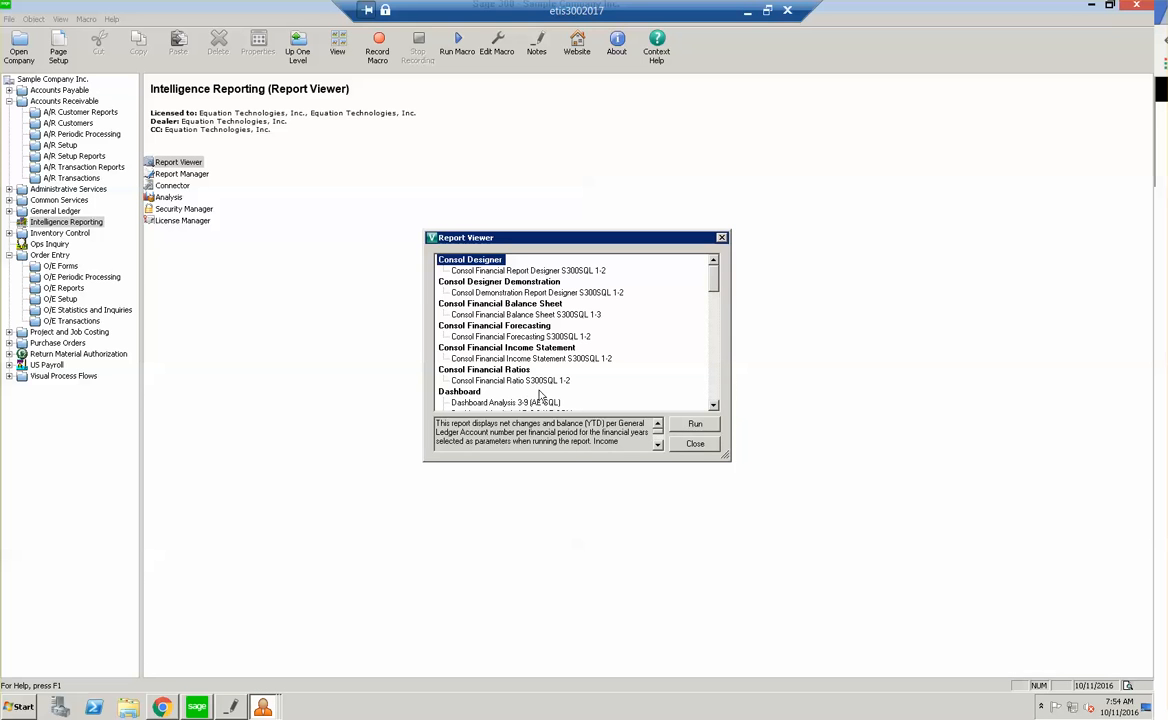
pyautogui.scroll(-3)
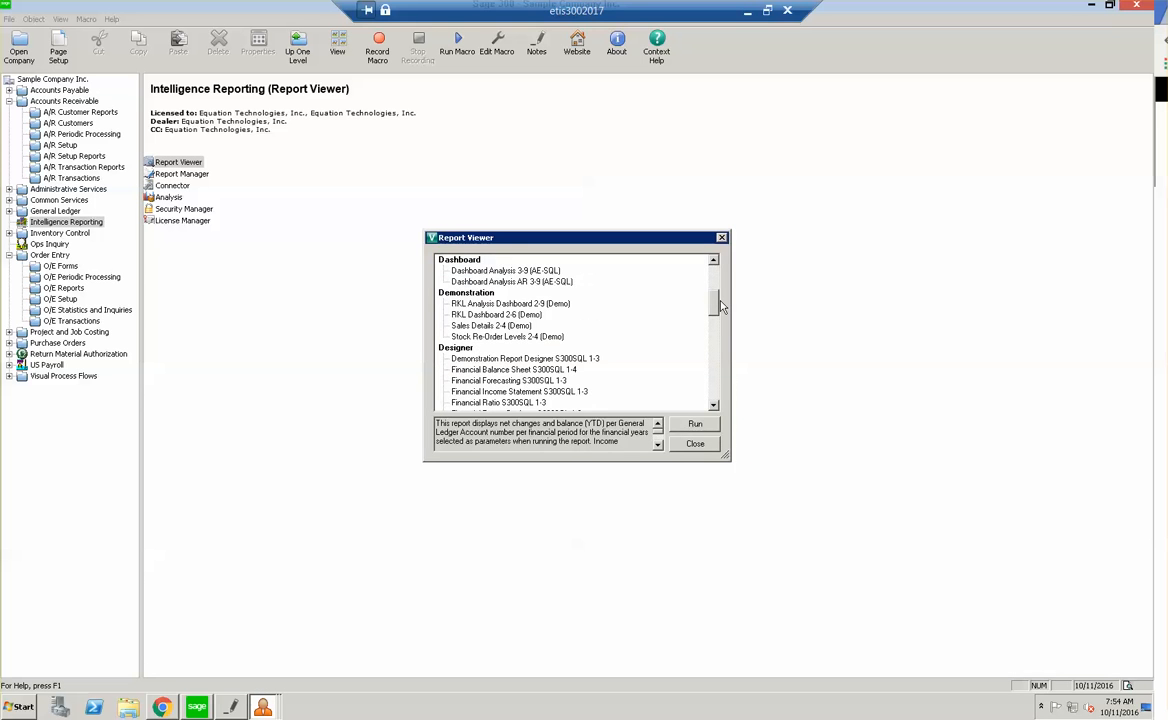
pyautogui.scroll(-3)
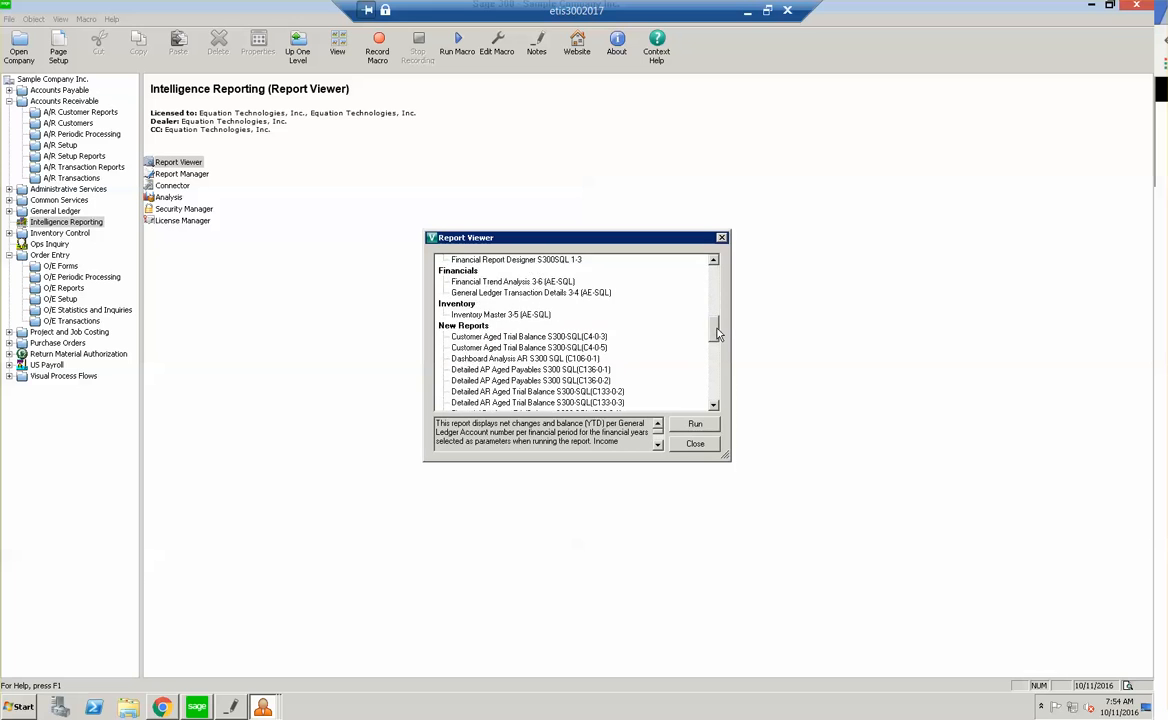
pyautogui.click(712, 262)
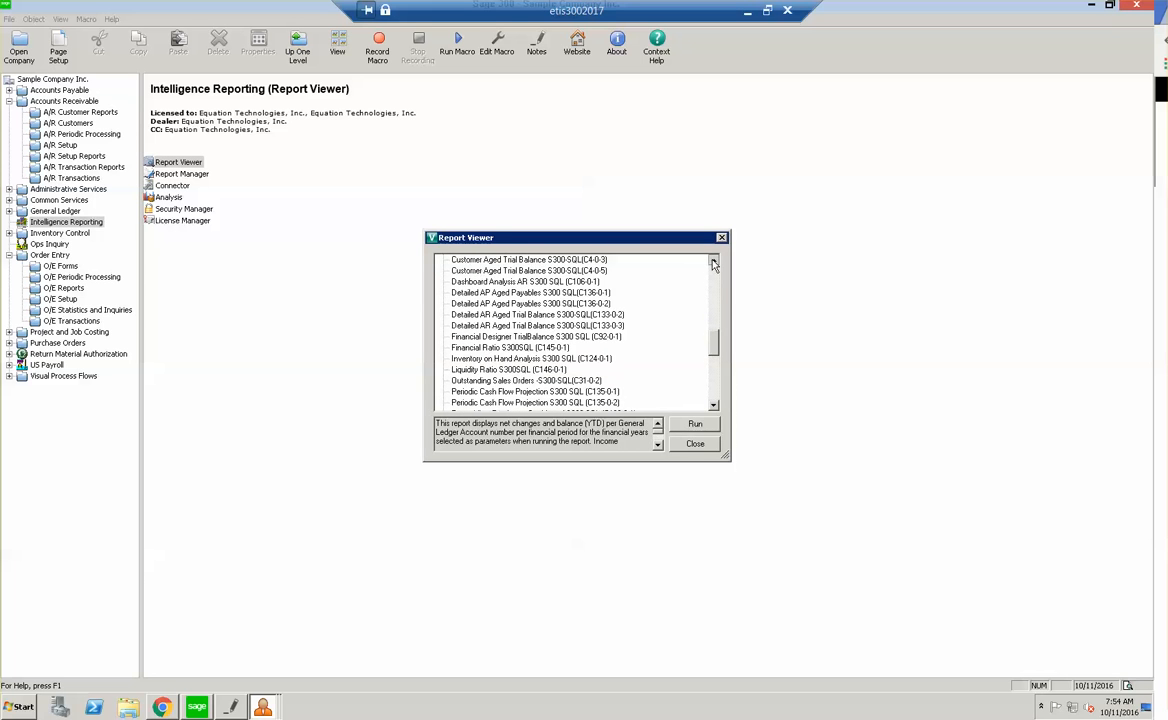
pyautogui.click(712, 259)
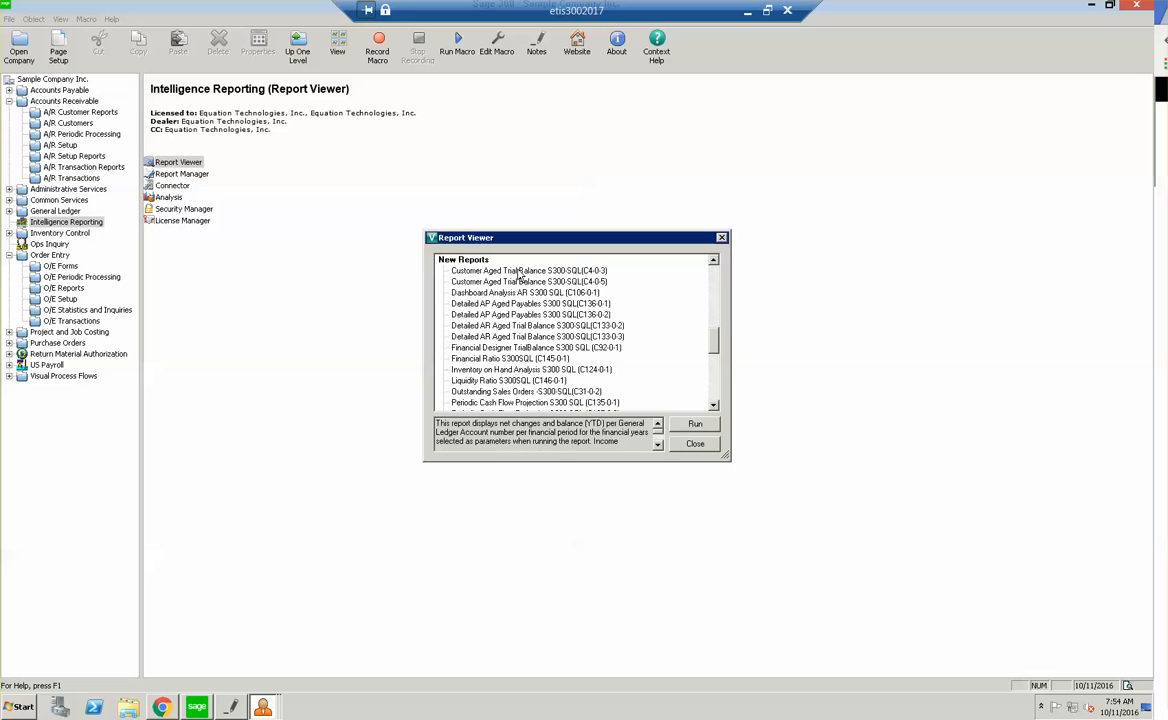
pyautogui.click(111, 19)
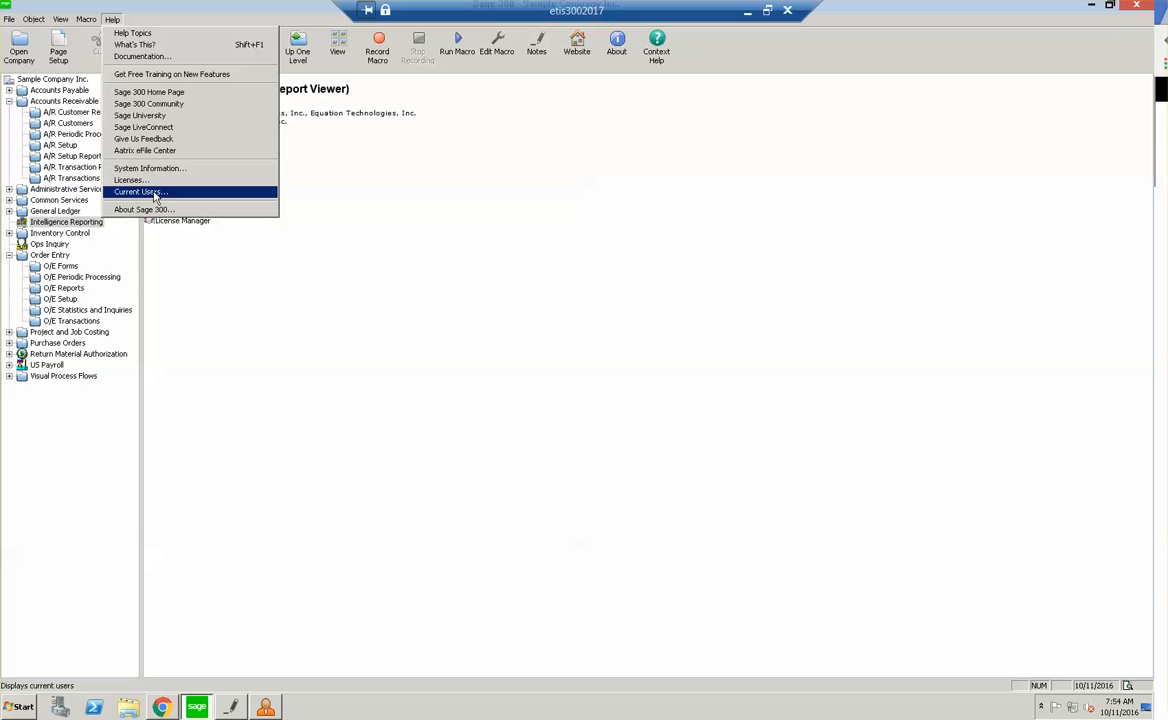
pyautogui.click(139, 192)
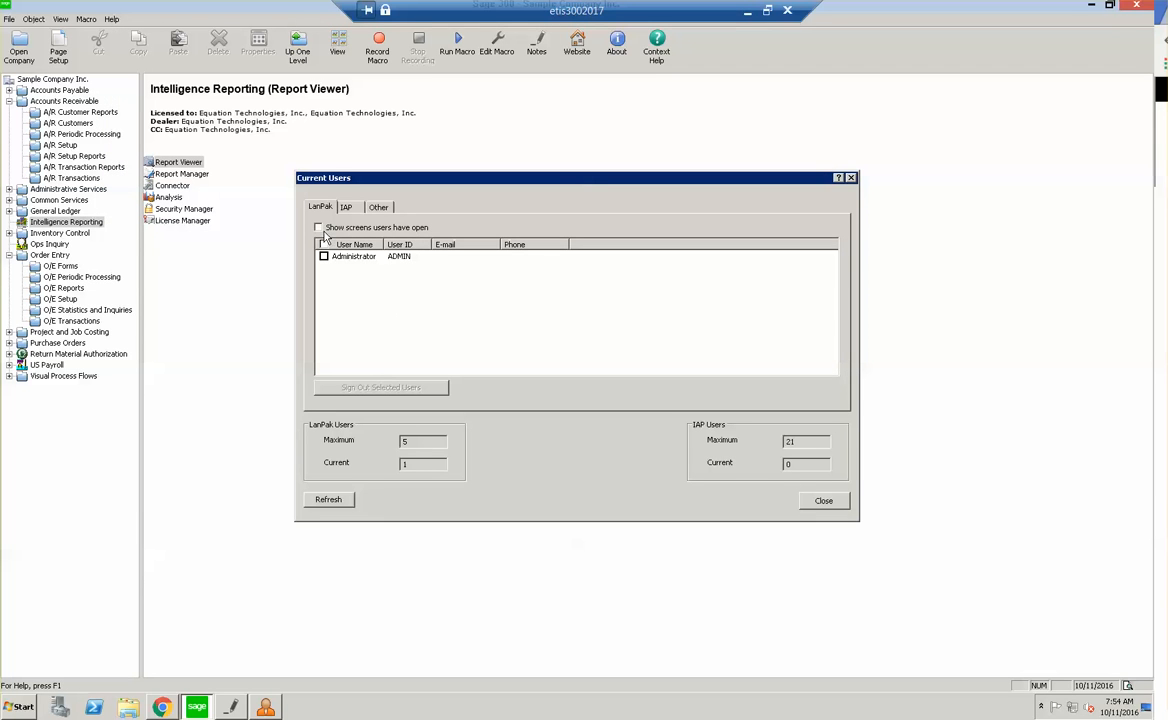
pyautogui.click(318, 227)
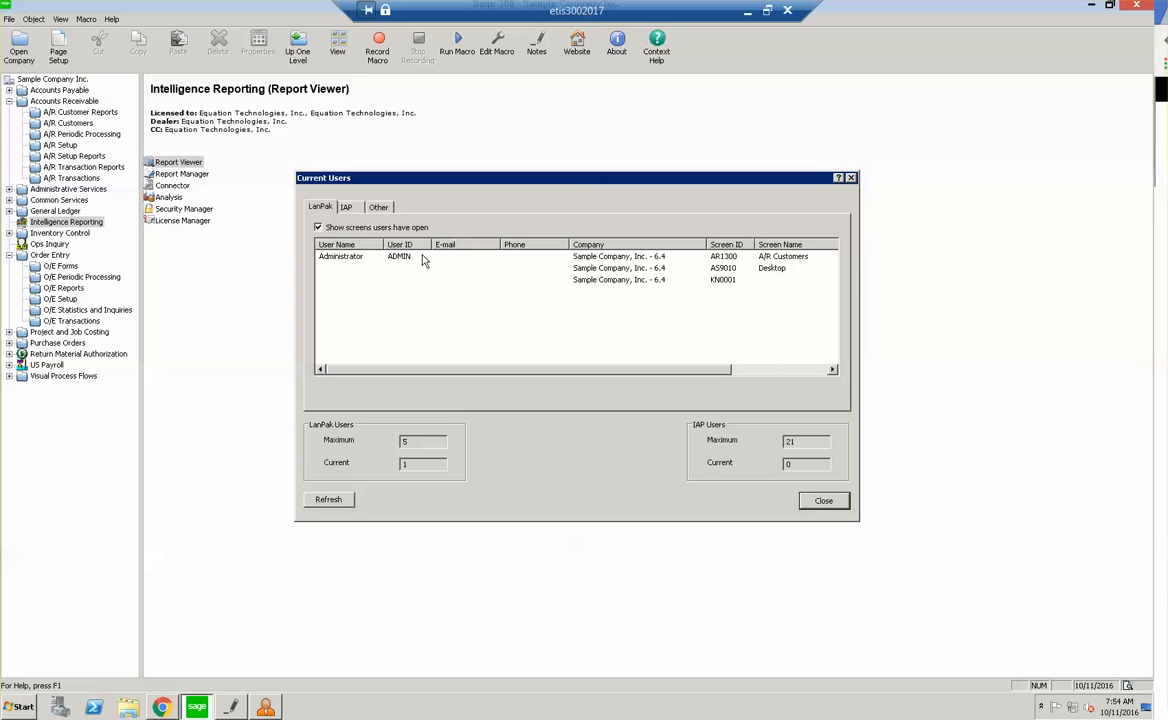
pyautogui.moveTo(754, 298)
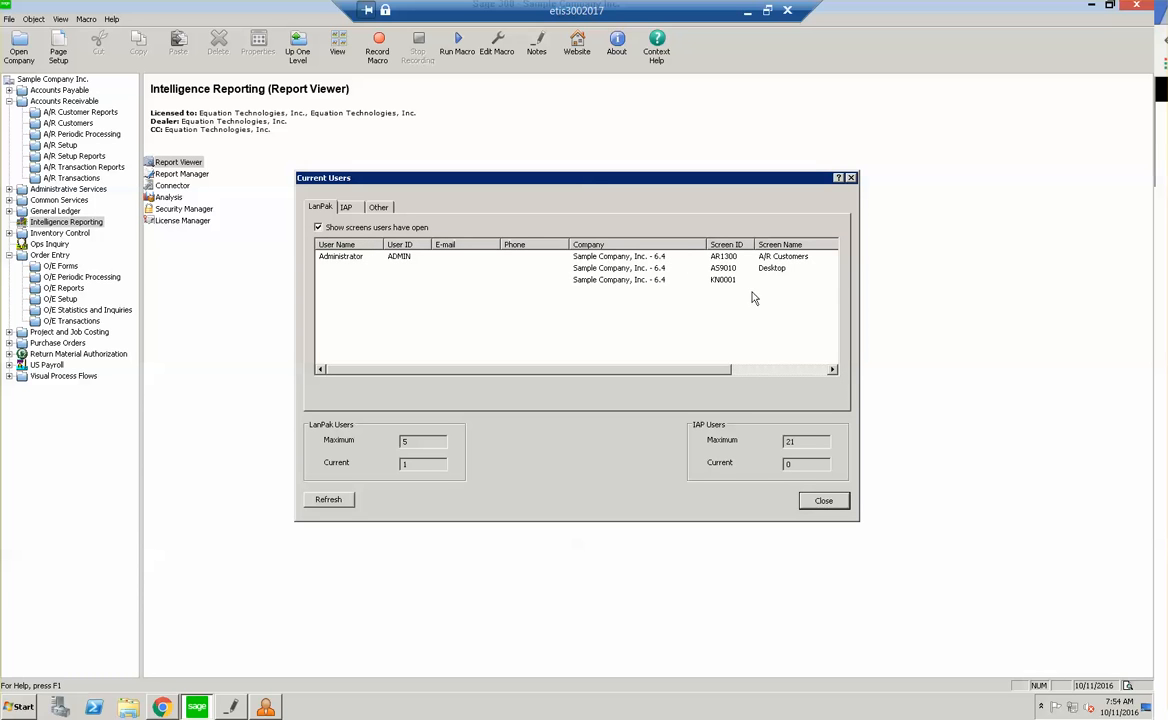
pyautogui.moveTo(698, 288)
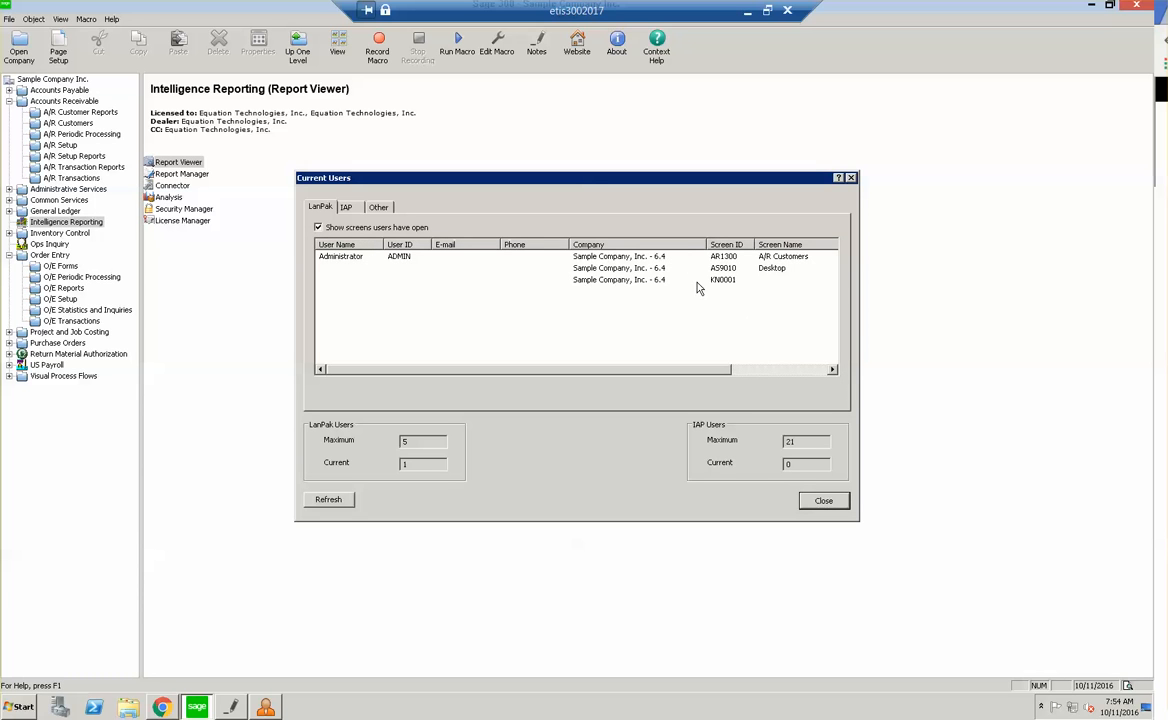
pyautogui.click(318, 227)
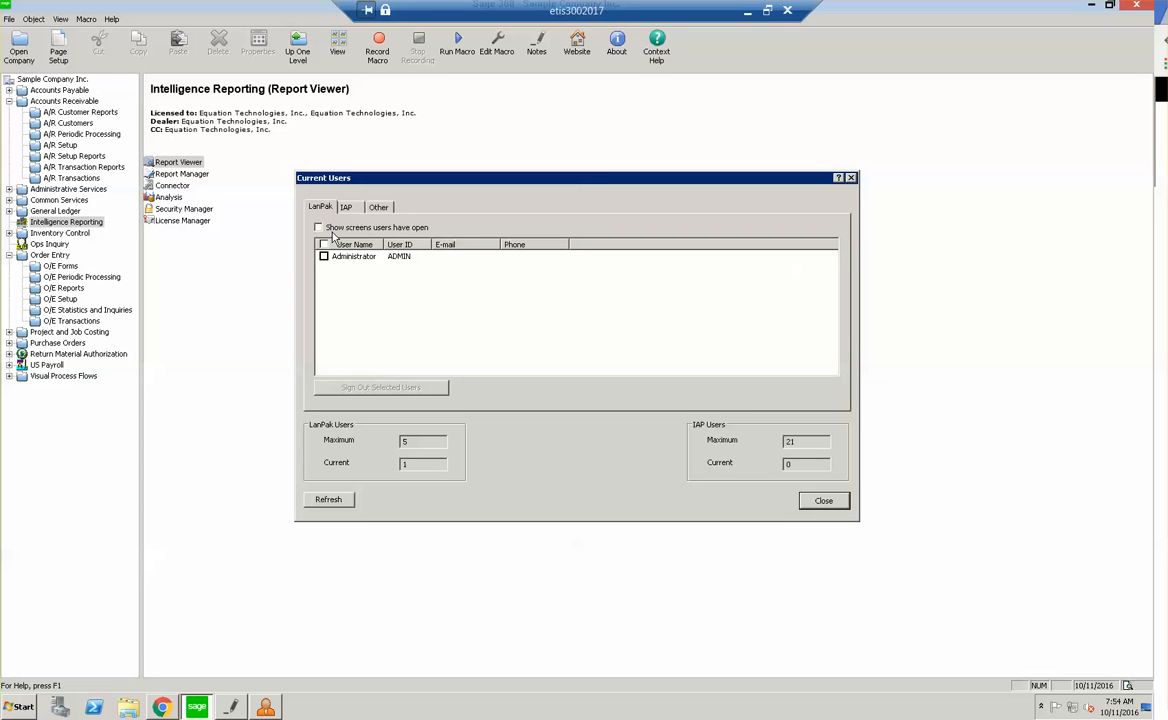
pyautogui.moveTo(330, 242)
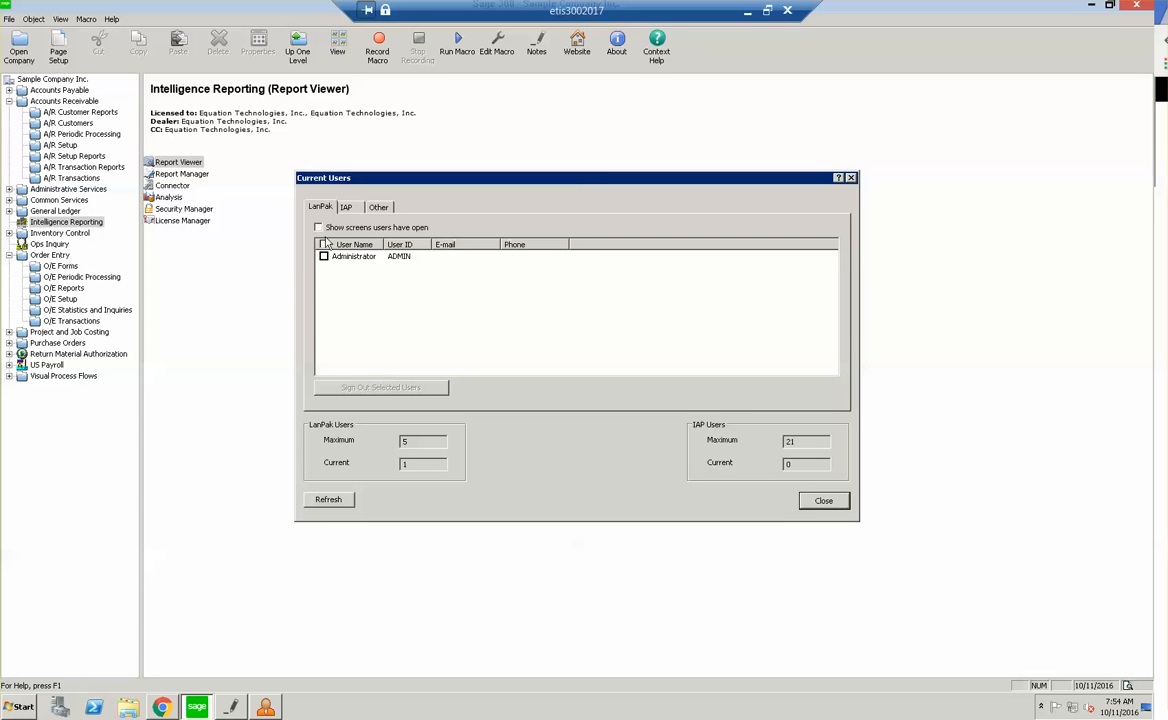
pyautogui.click(324, 256)
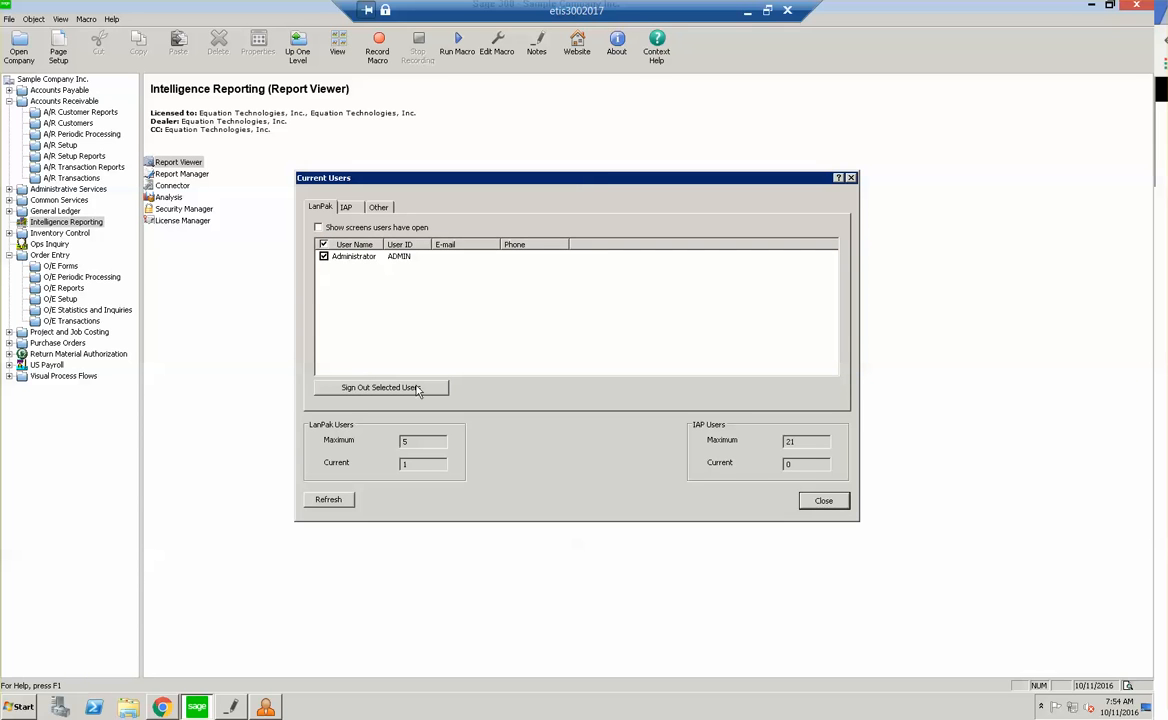
pyautogui.moveTo(410, 390)
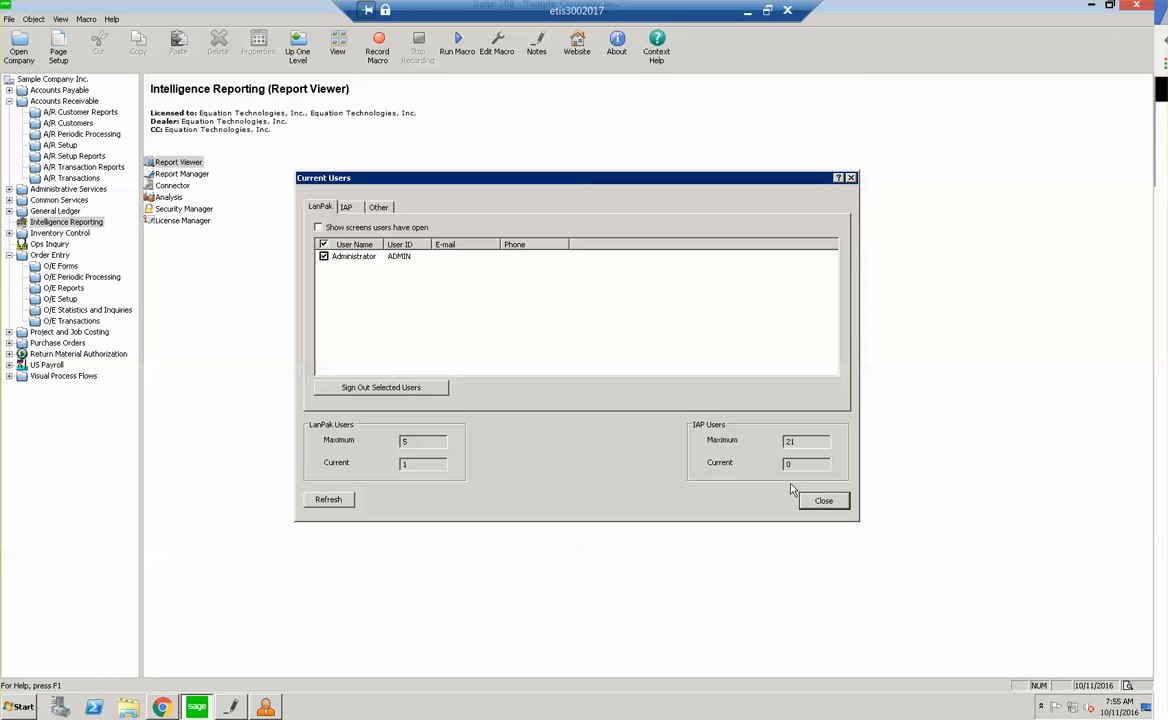
pyautogui.click(823, 500)
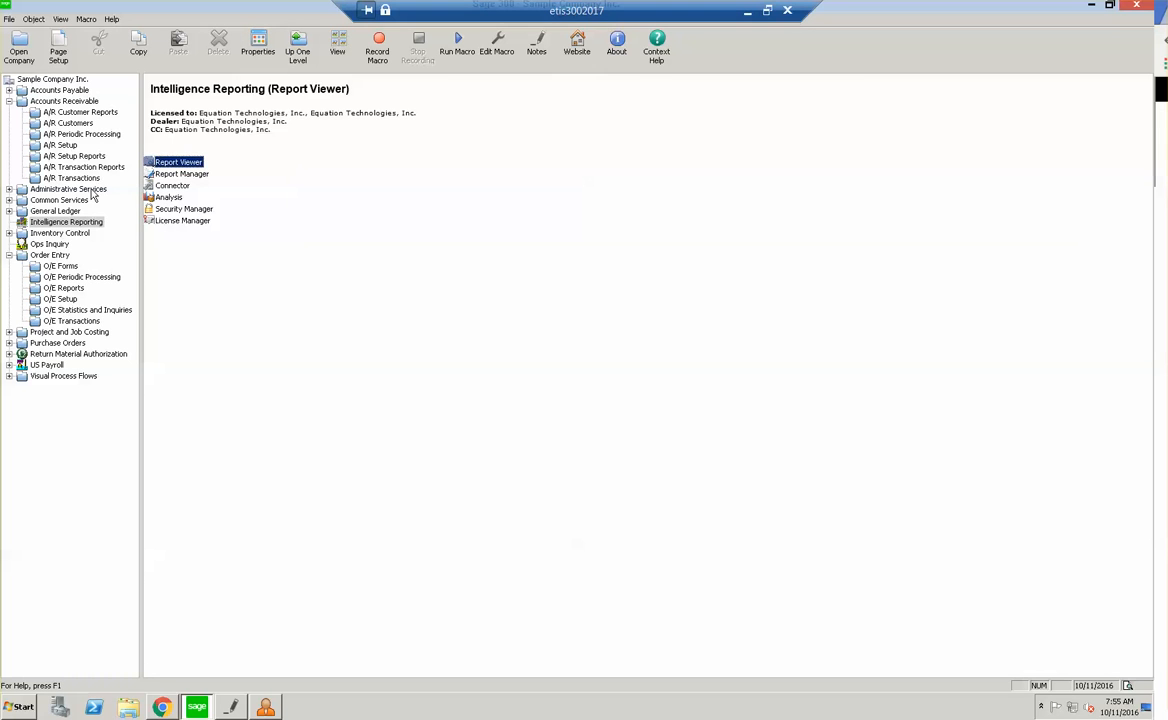
# Open Security Groups and view the FULL group for Administrative Services 6.4A
pyautogui.click(68, 189)
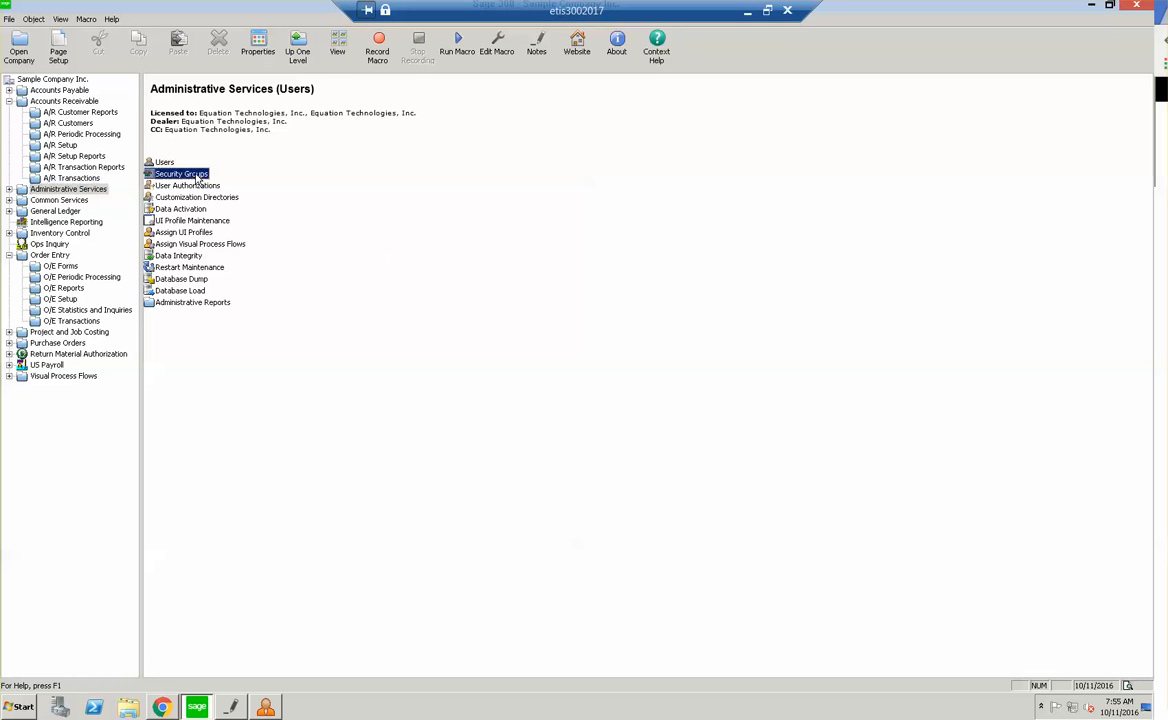
pyautogui.doubleClick(181, 173)
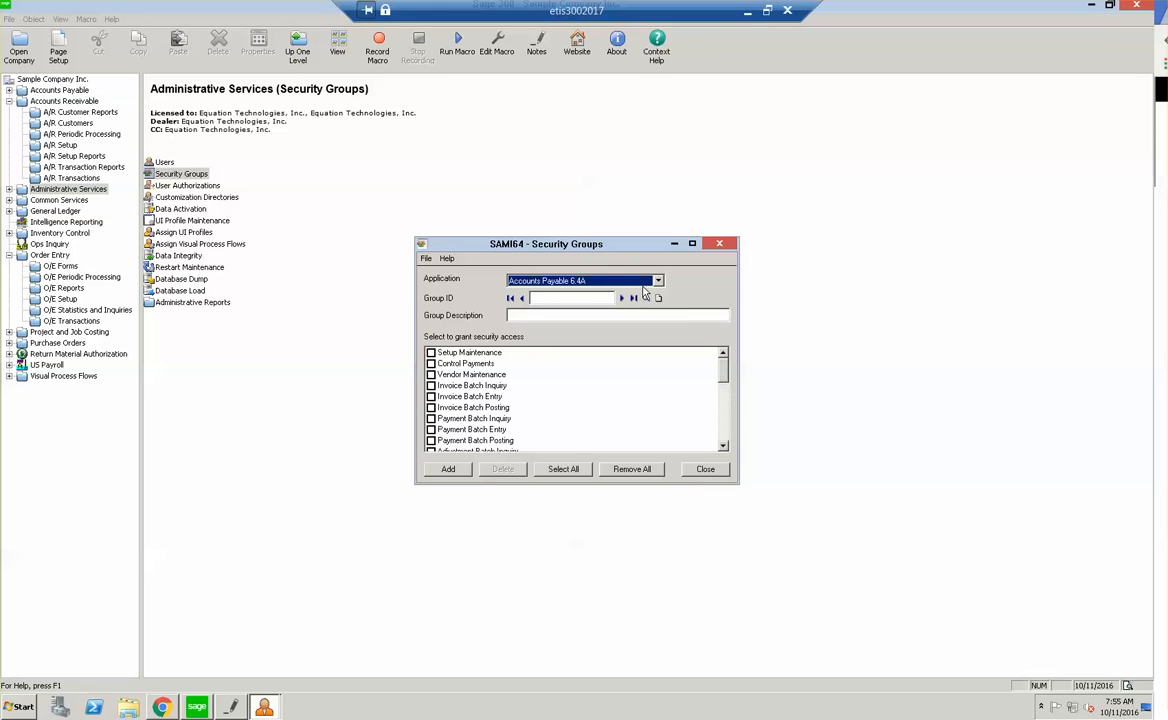
pyautogui.click(657, 280)
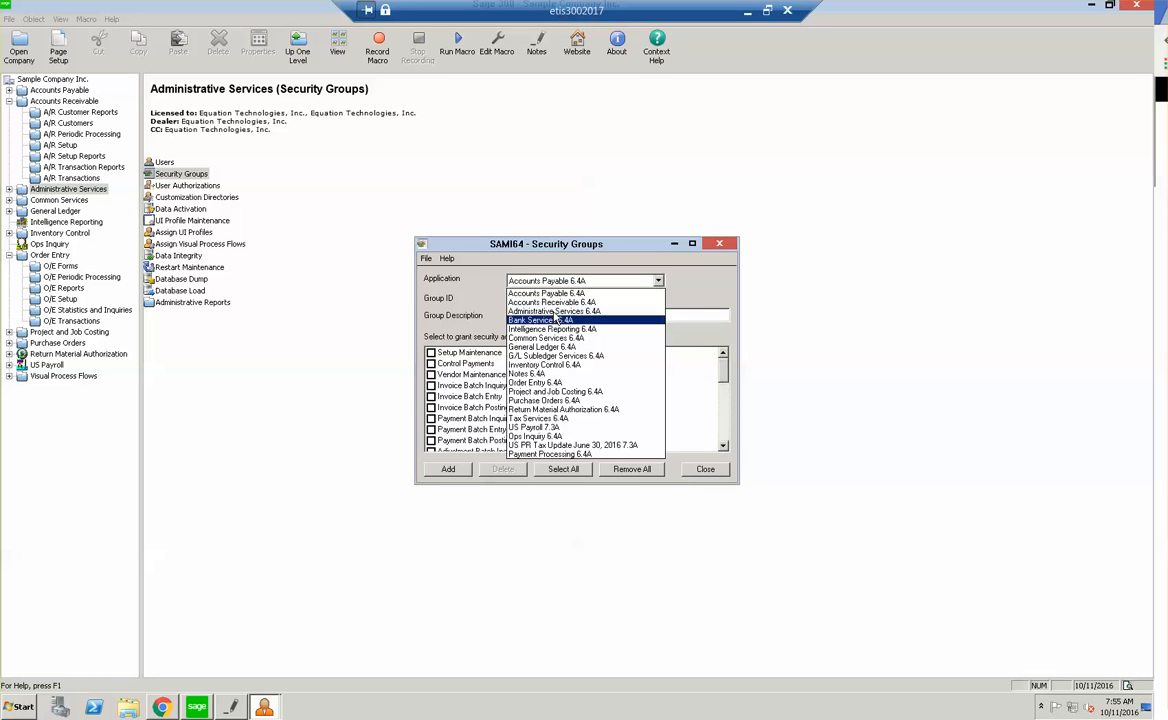
pyautogui.click(553, 311)
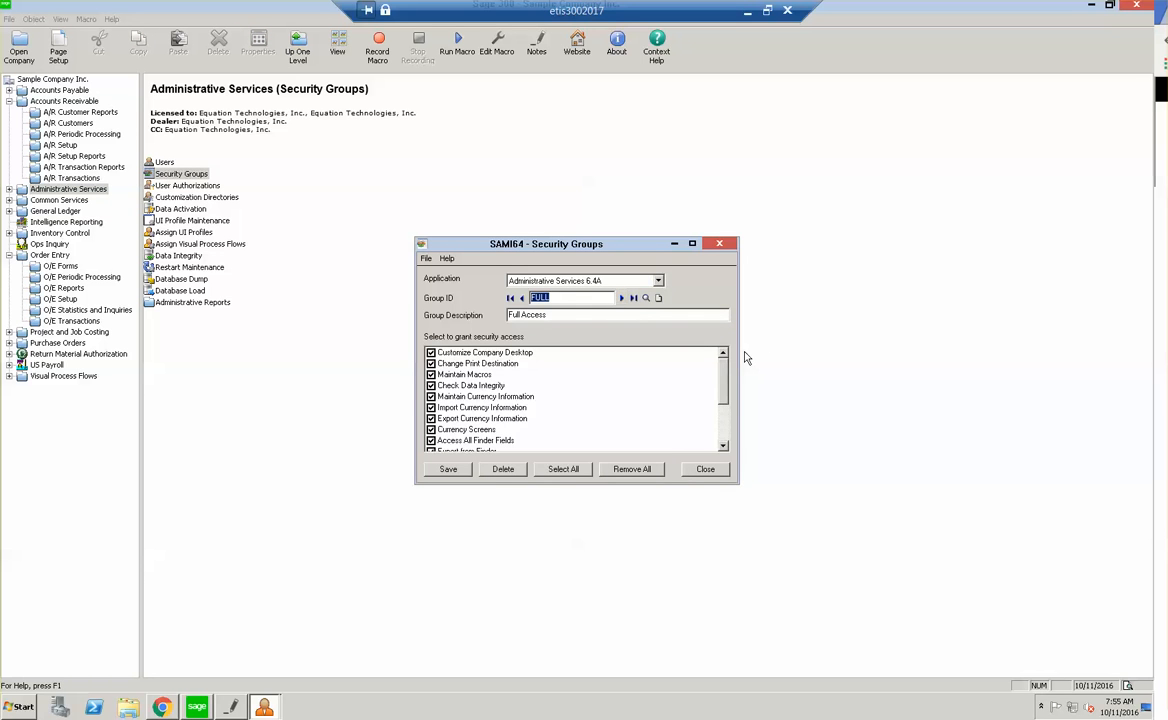
pyautogui.scroll(-3)
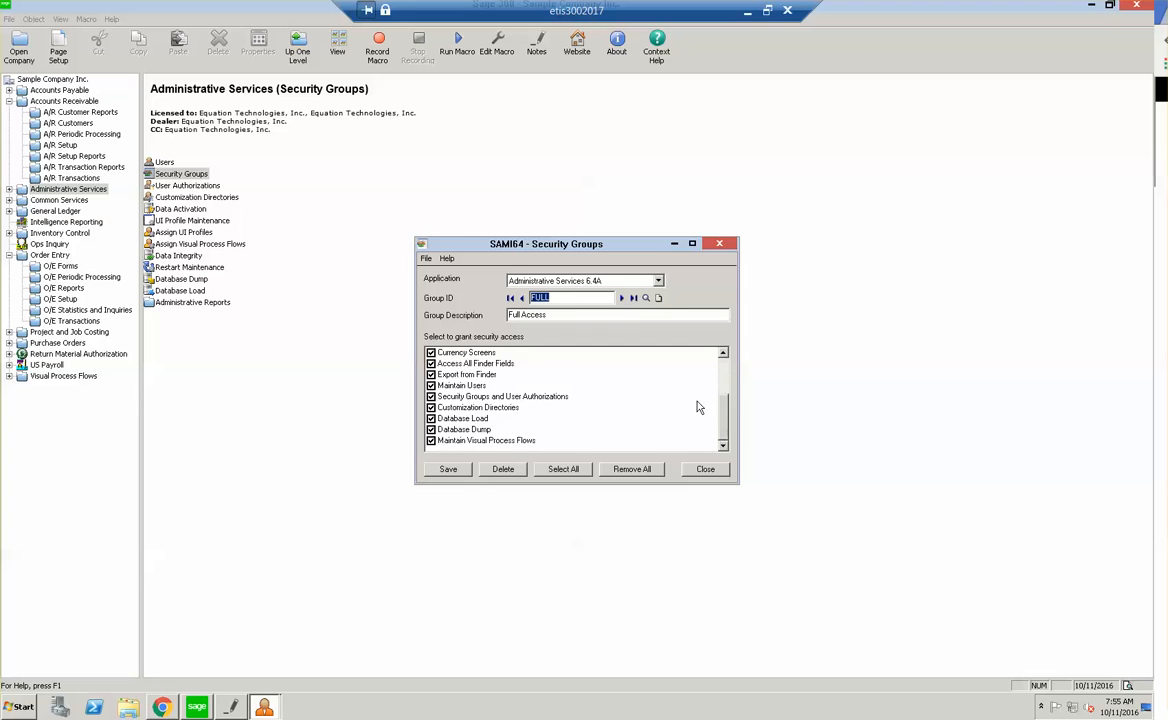